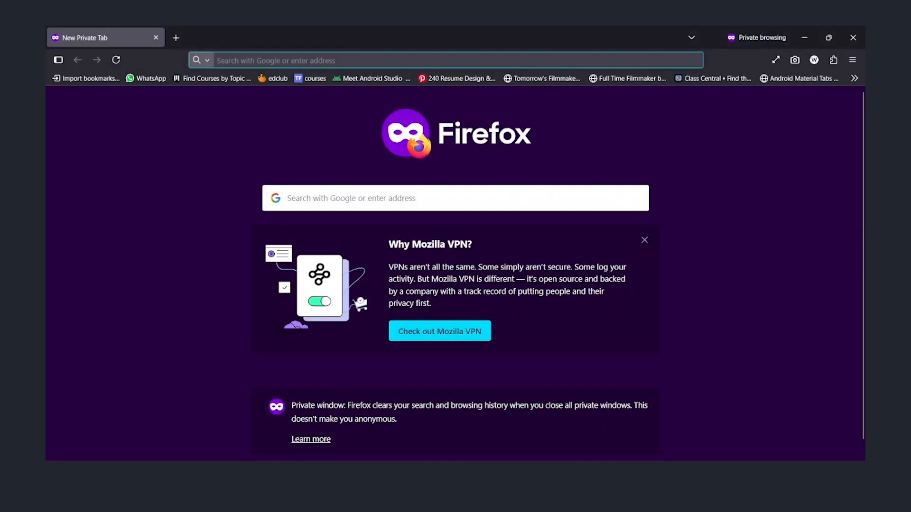
Step: Search the web for 'ubuntu' and reach the Ubuntu 24.04.2 LTS Desktop download page
text(ubuntu)
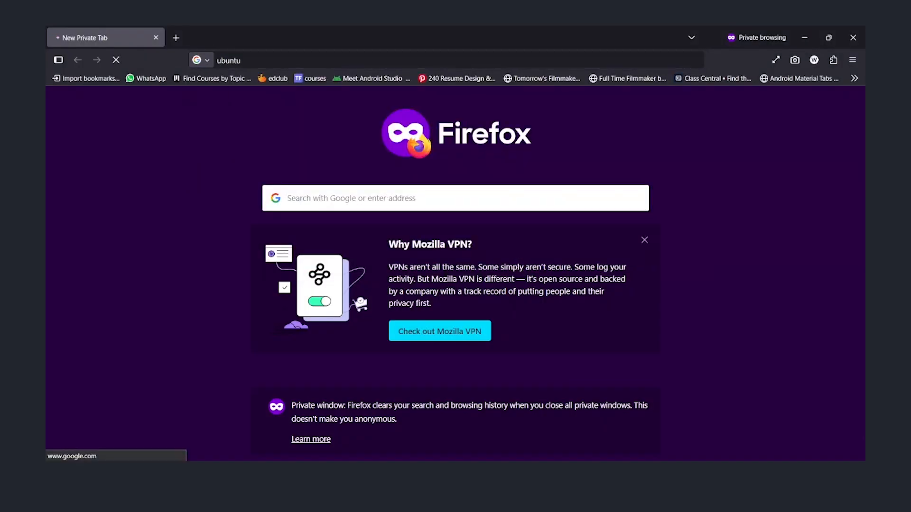
key(Return)
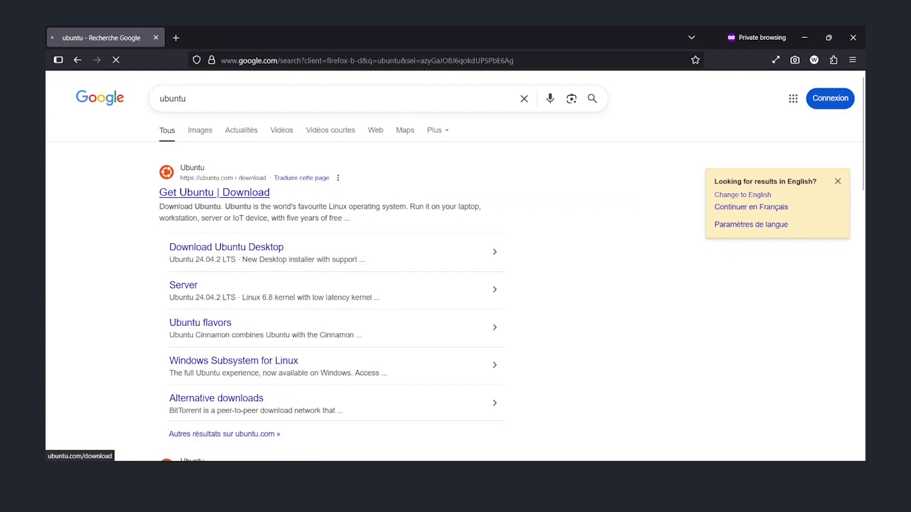
click(214, 193)
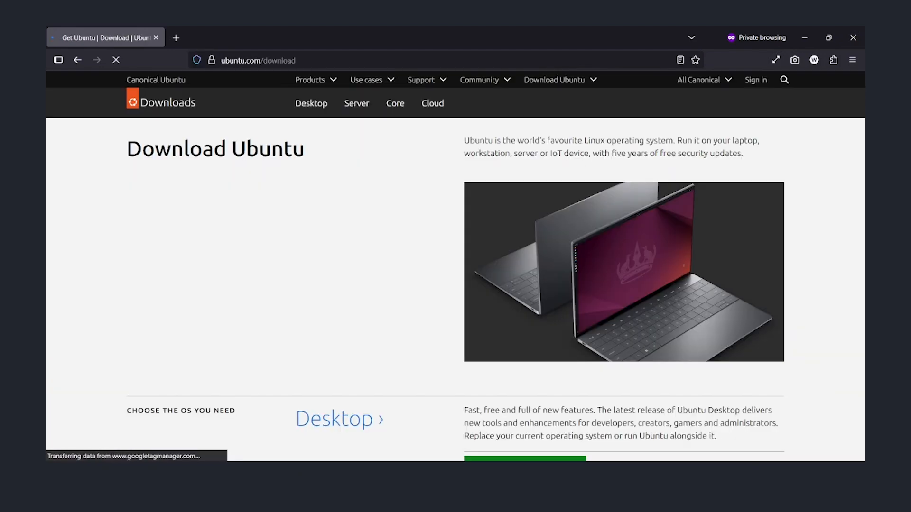
scroll(down, 3)
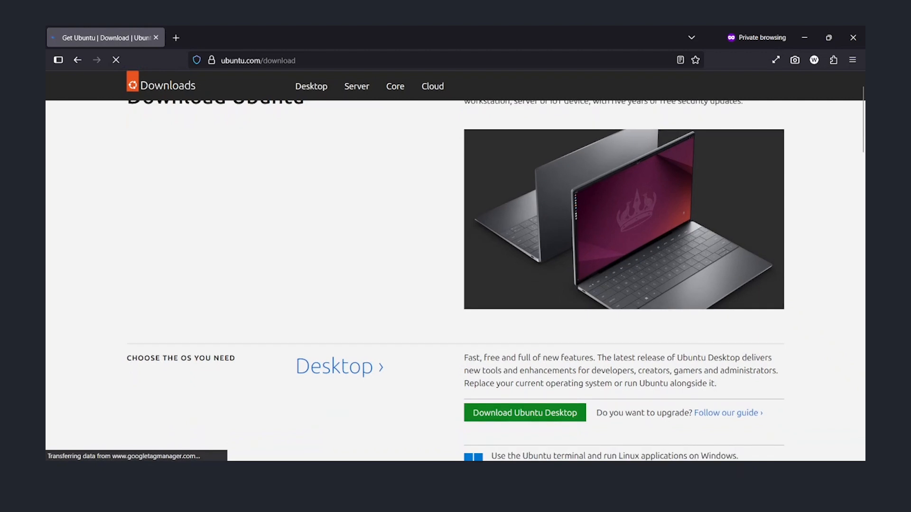
scroll(down, 3)
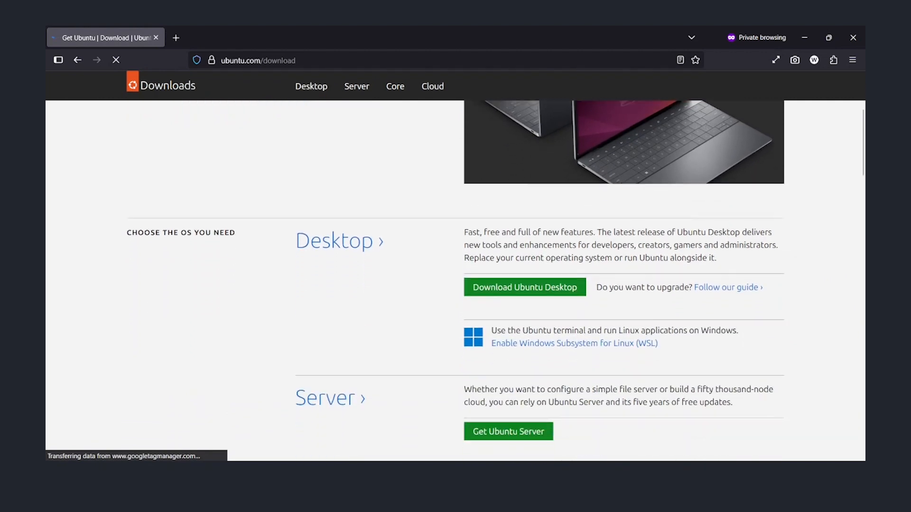
scroll(down, 3)
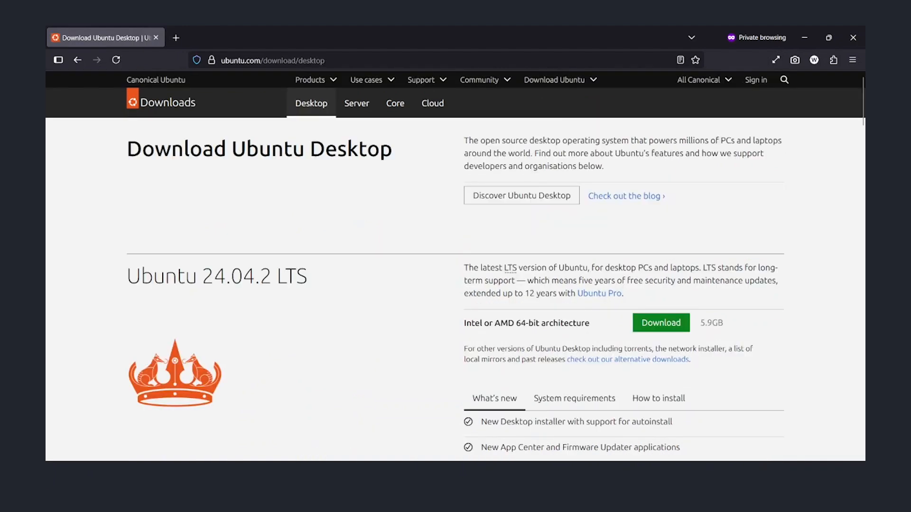
scroll(down, 3)
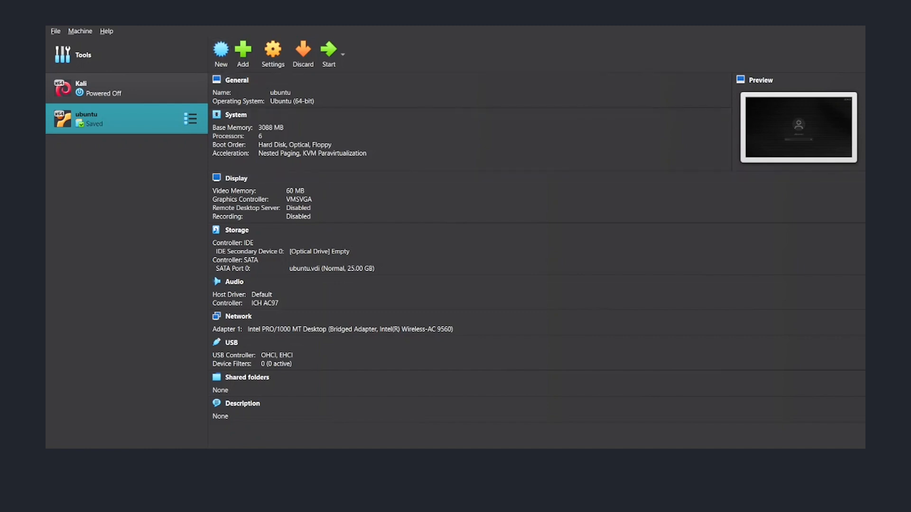
Step: Start a new virtual machine named Asterisk
click(220, 50)
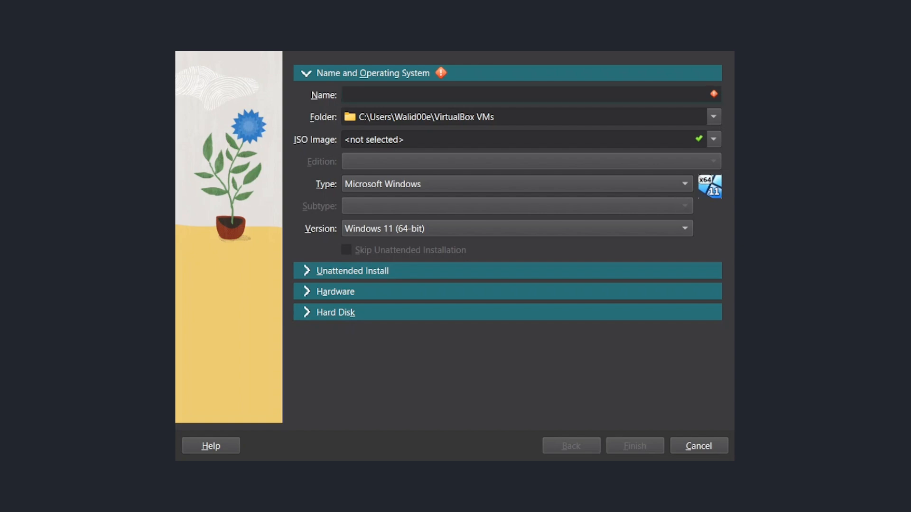
text(Asteris)
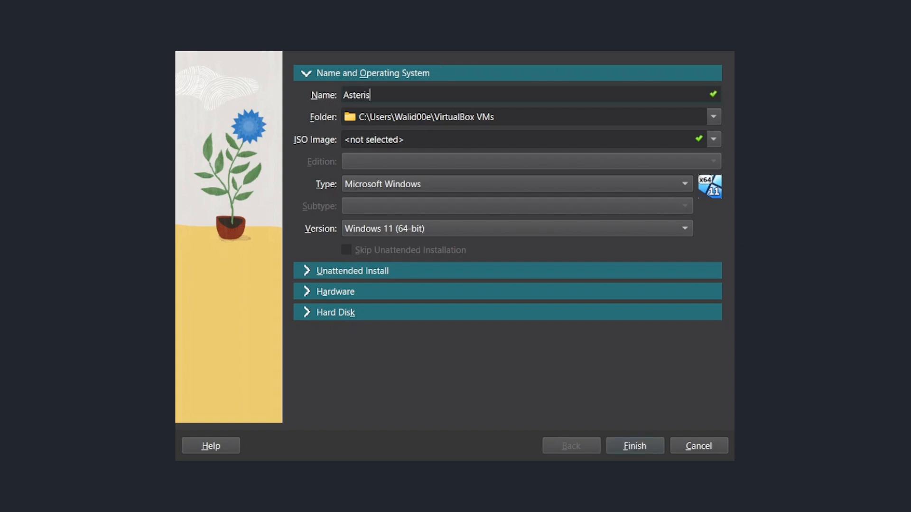
text(k)
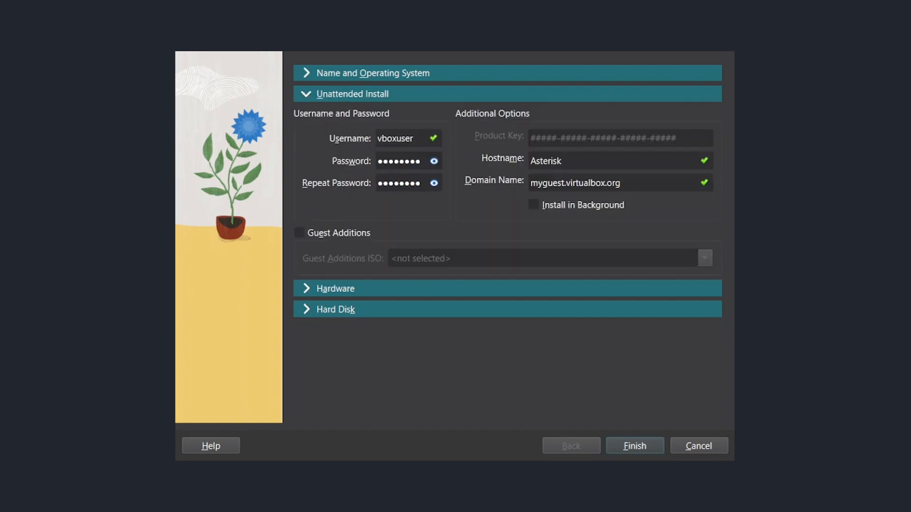
click(401, 138)
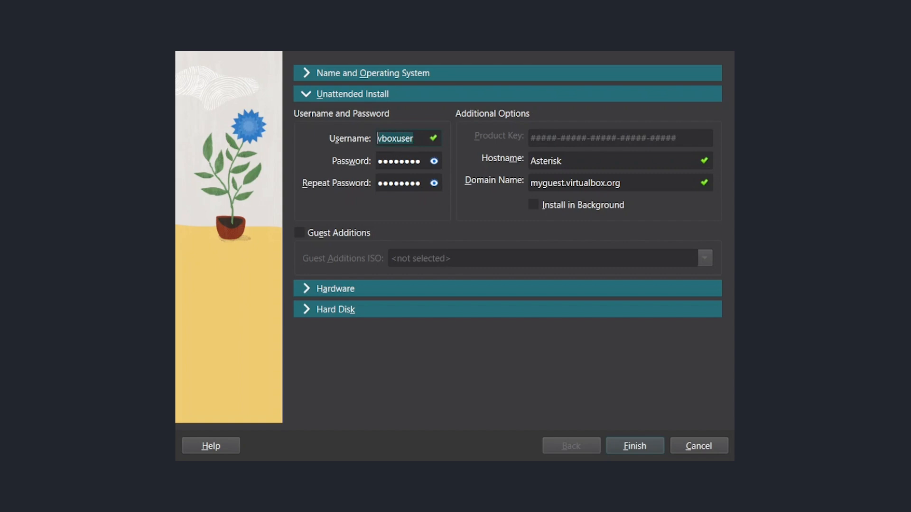
text(Asterisk)
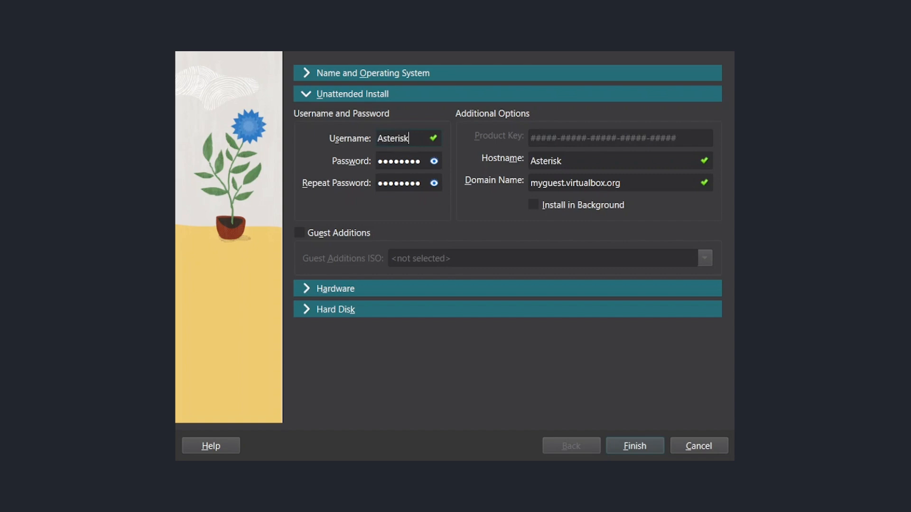
click(434, 161)
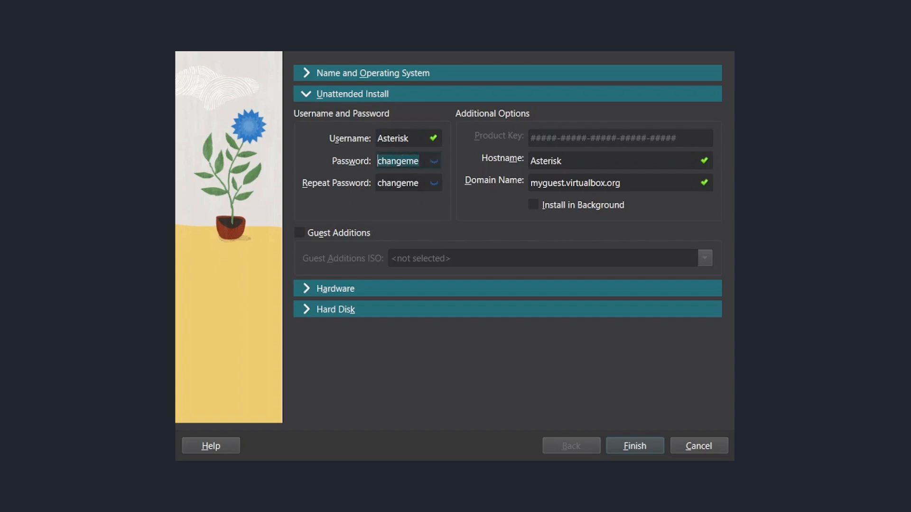
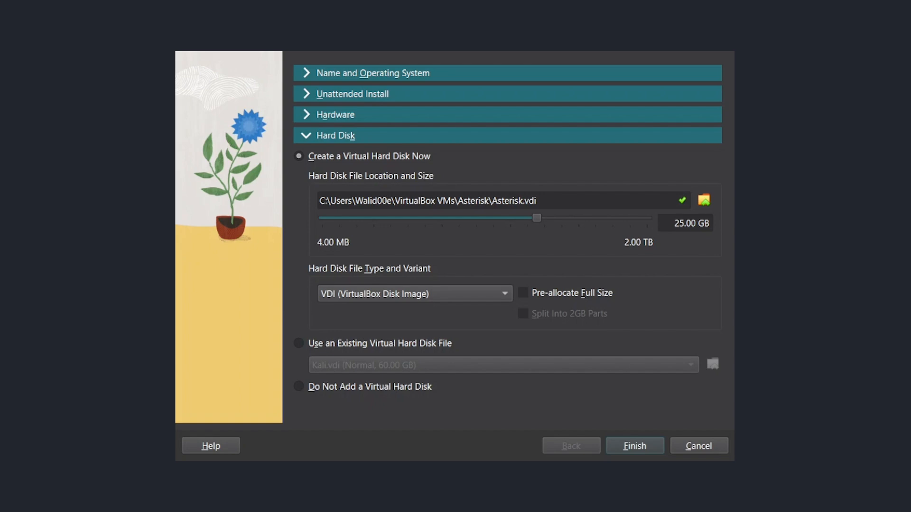
Step: Finish creating the Asterisk VM and boot it
click(634, 446)
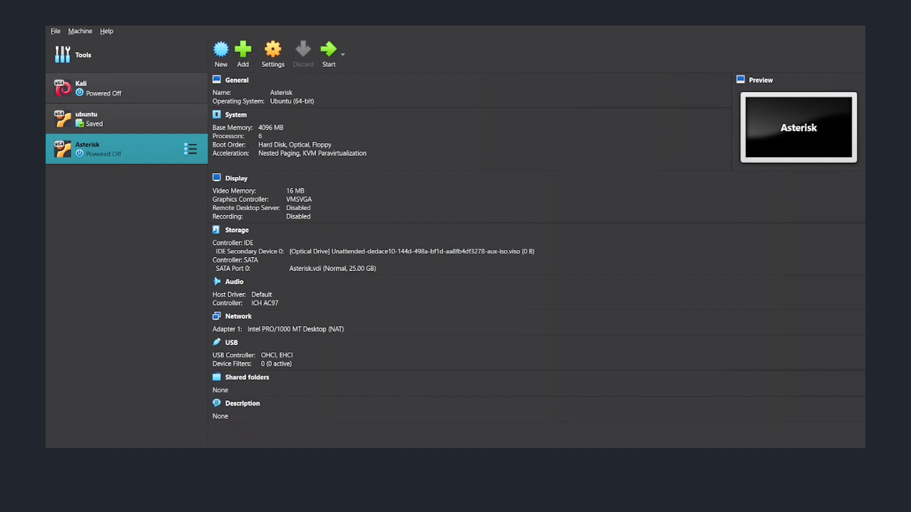
click(328, 52)
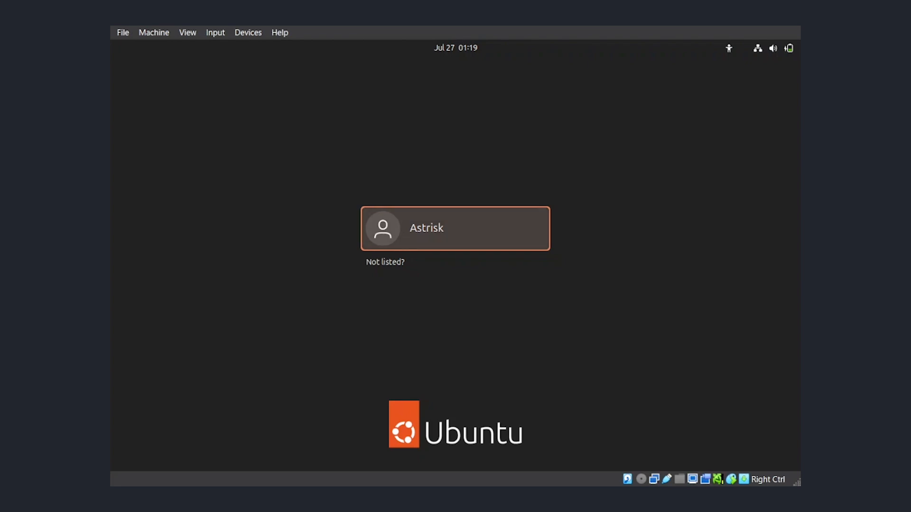
Step: Log in to the Ubuntu guest as the Astrisk user
click(455, 228)
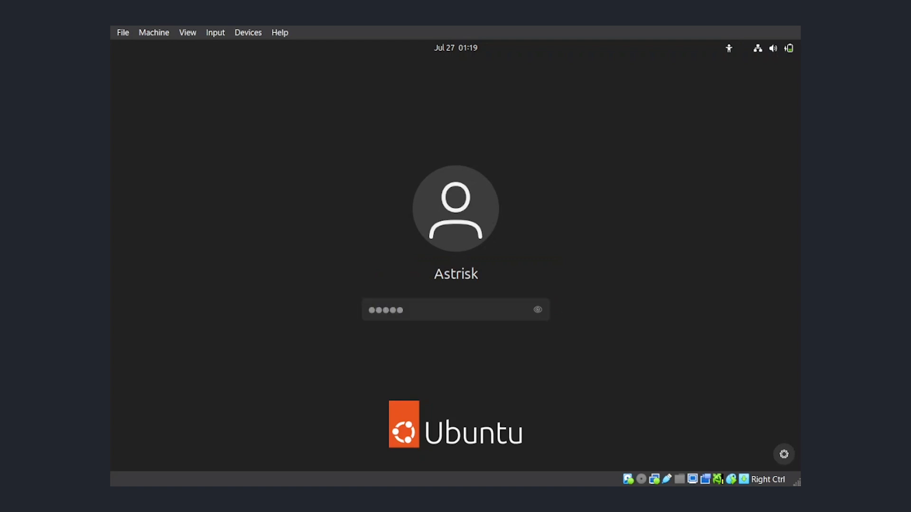
key(Return)
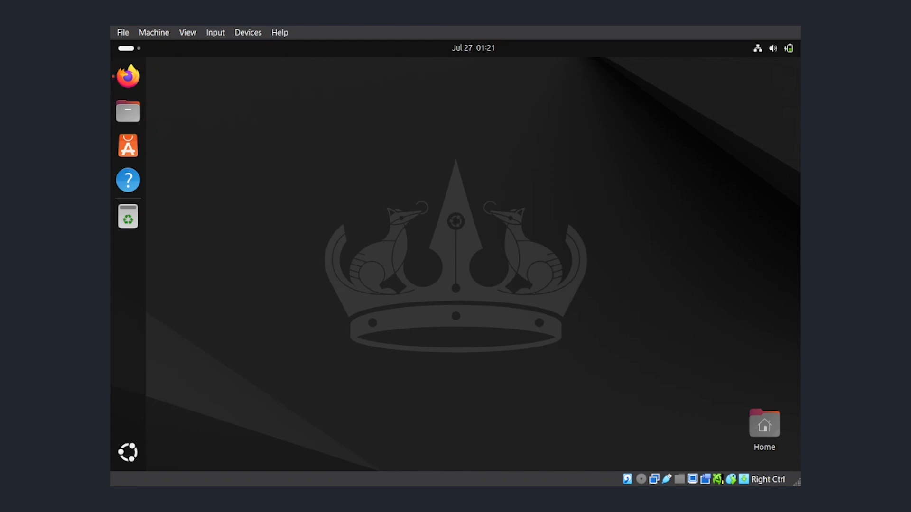
Step: In the guest's Firefox, dismiss the restore-tabs notice and go to asterisk.org
click(127, 76)
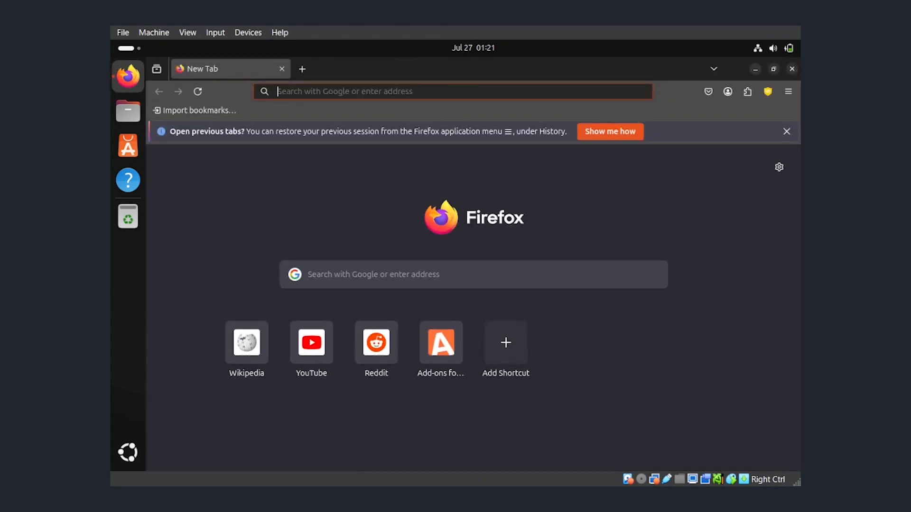
click(787, 131)
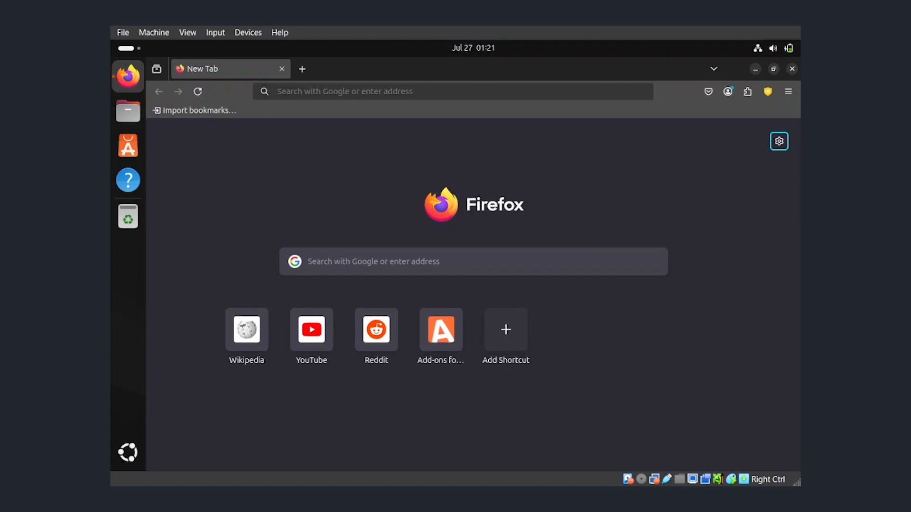
click(453, 91)
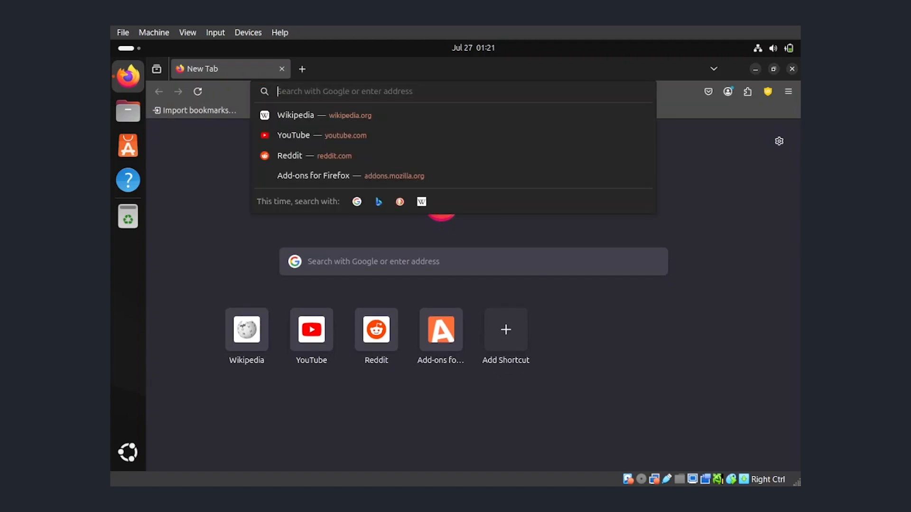
text(aste)
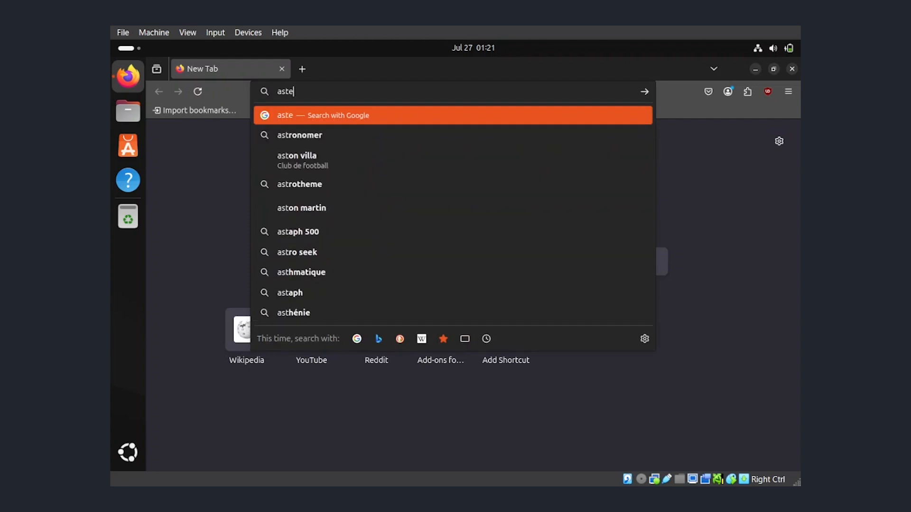
text(risk.org)
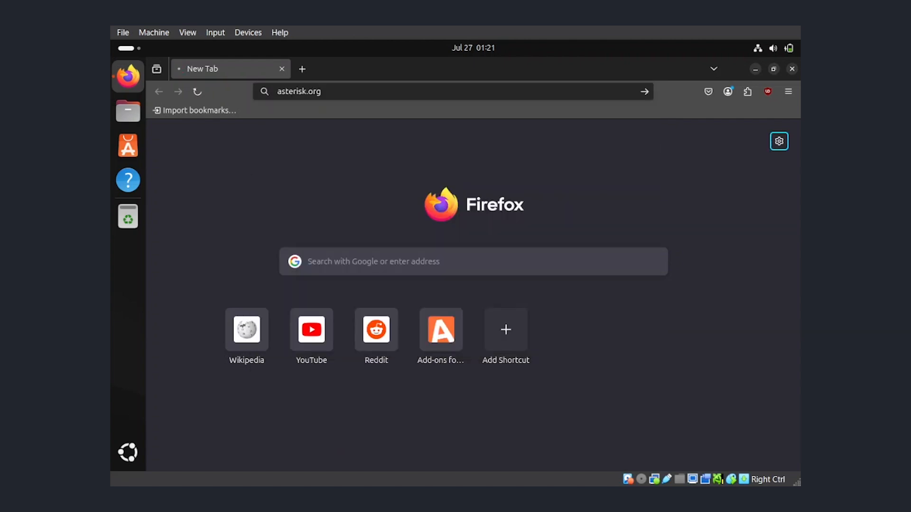
key(Return)
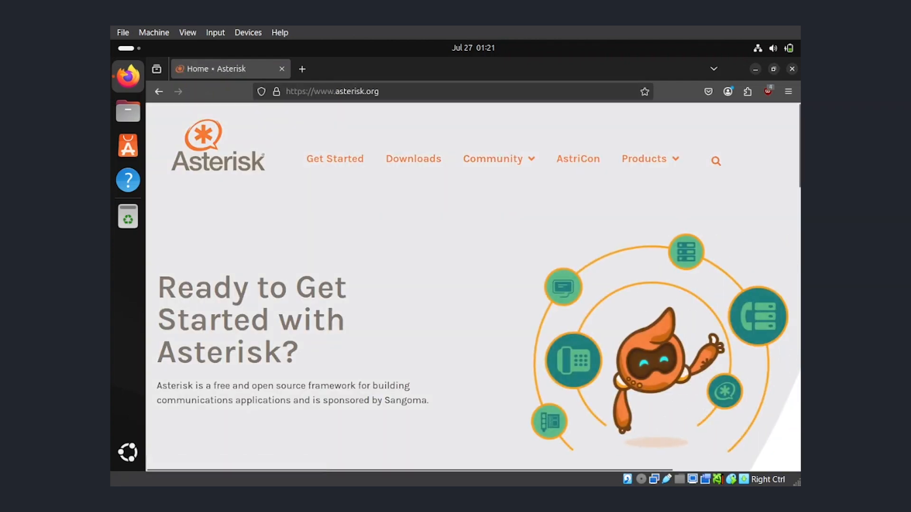
mouse_move(413, 158)
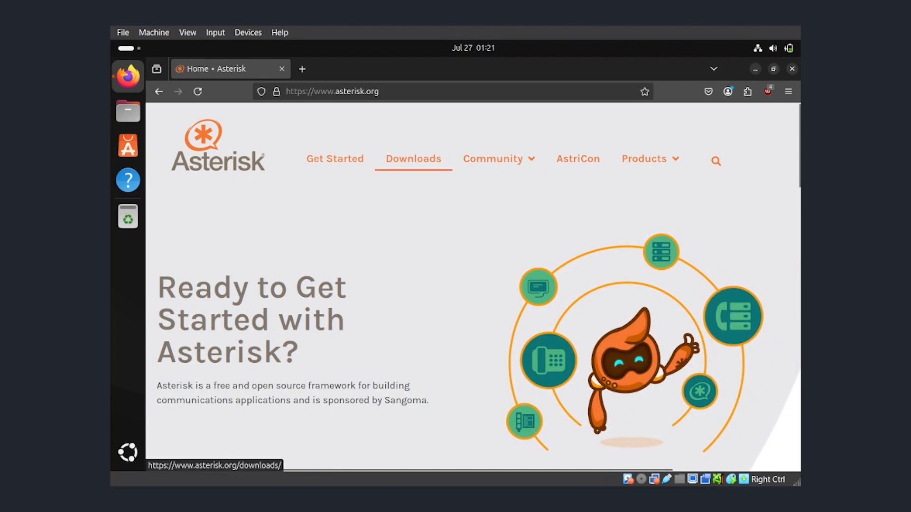
Step: Download the latest LTS release, asterisk-22-current.tar.gz (22.5.0), from the Downloads page
click(414, 158)
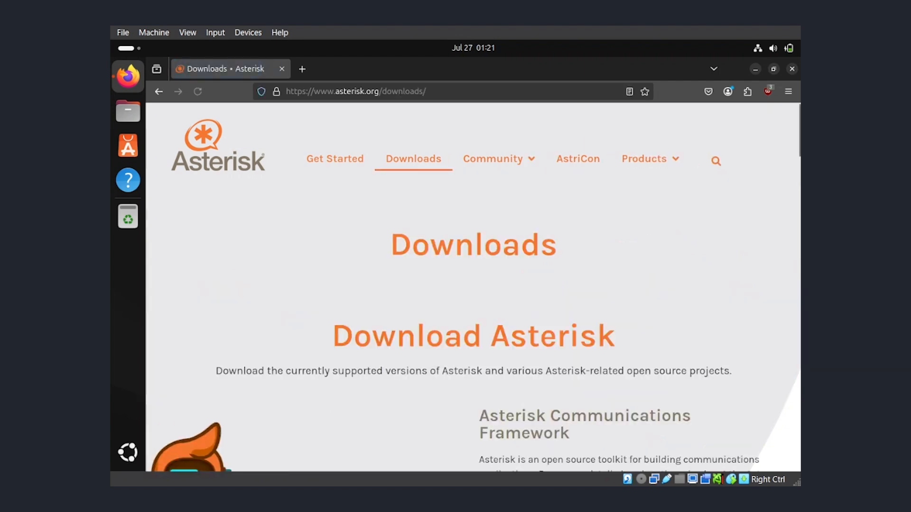
scroll(down, 3)
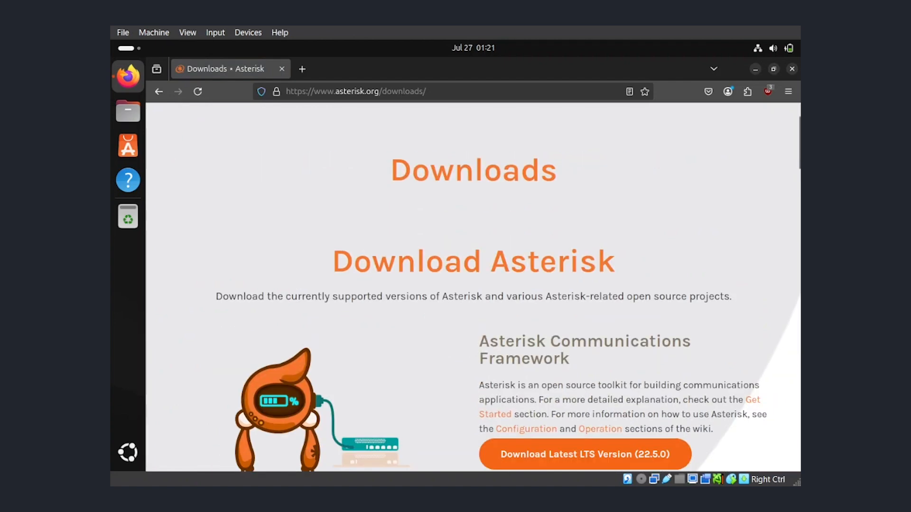
scroll(down, 3)
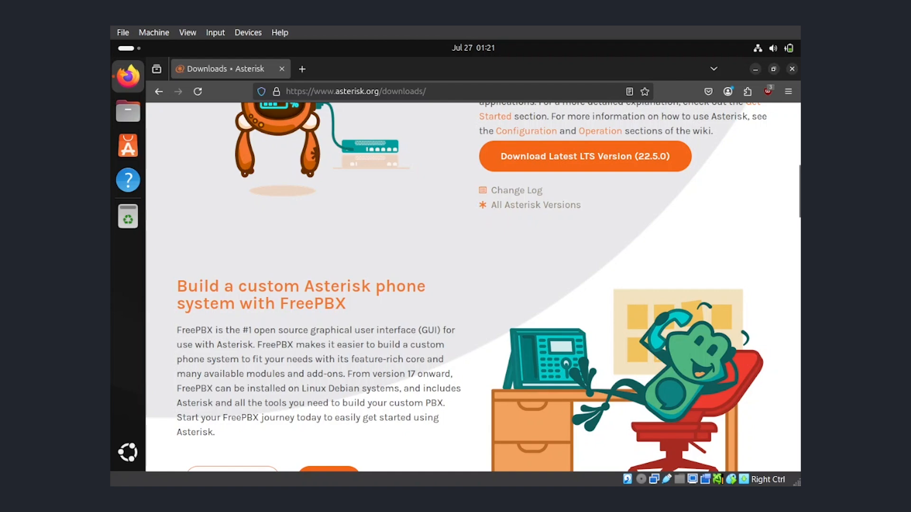
scroll(up, 3)
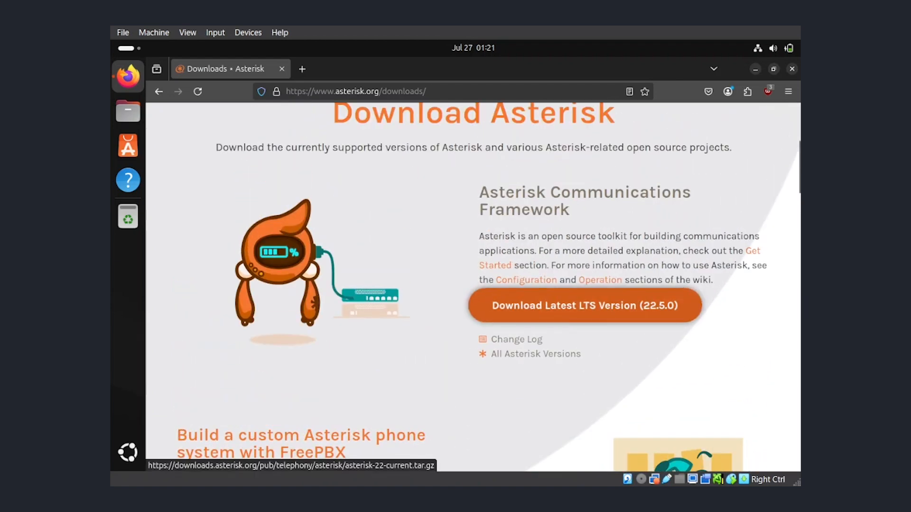
click(584, 306)
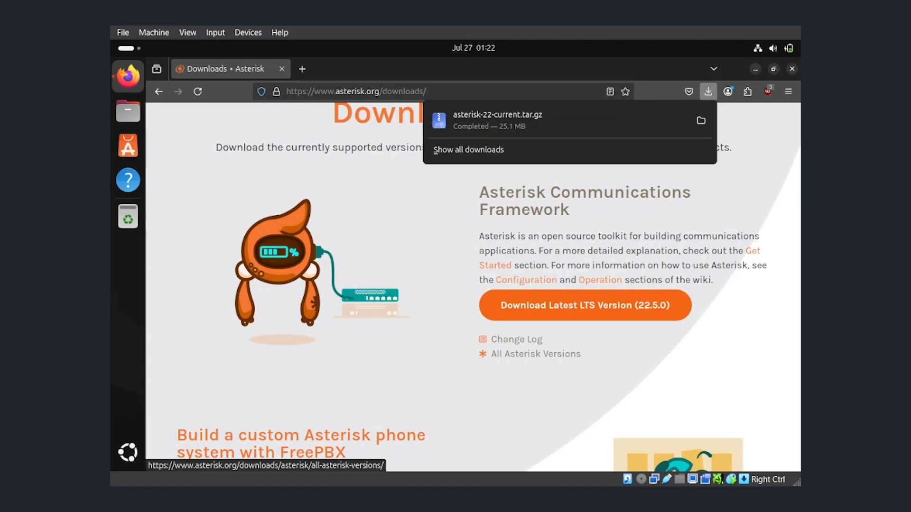
click(792, 69)
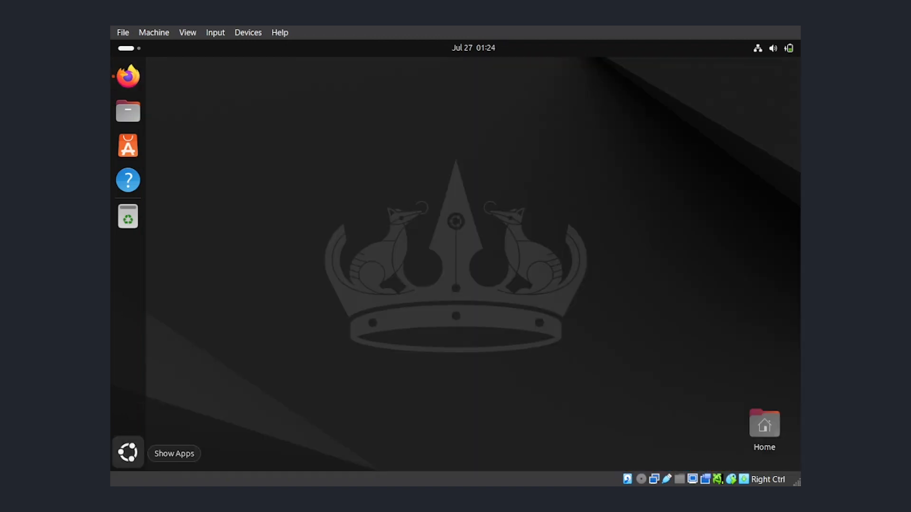
Step: Launch Terminal from Show Apps and maximize its window
click(127, 452)
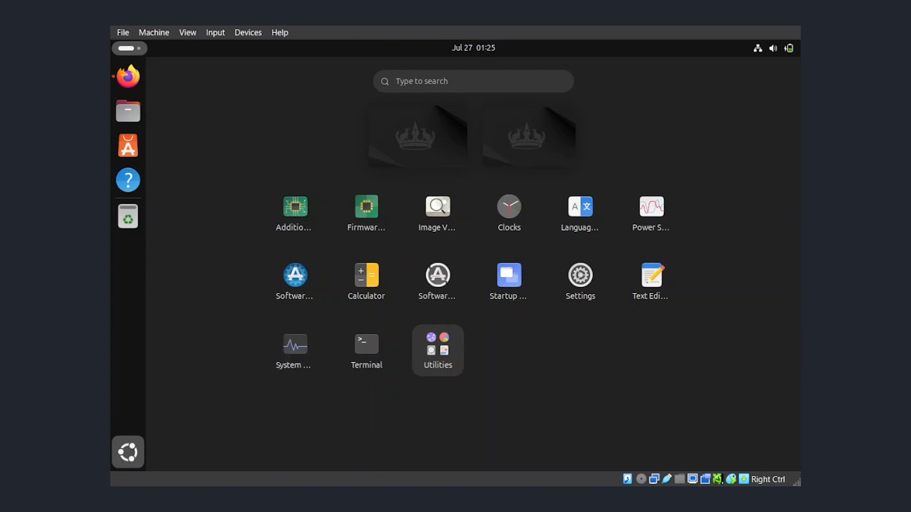
click(365, 347)
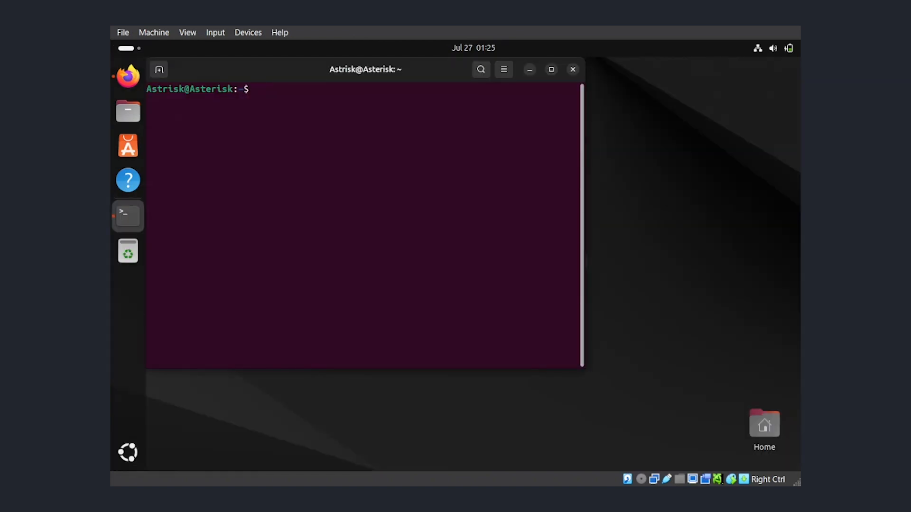
click(550, 69)
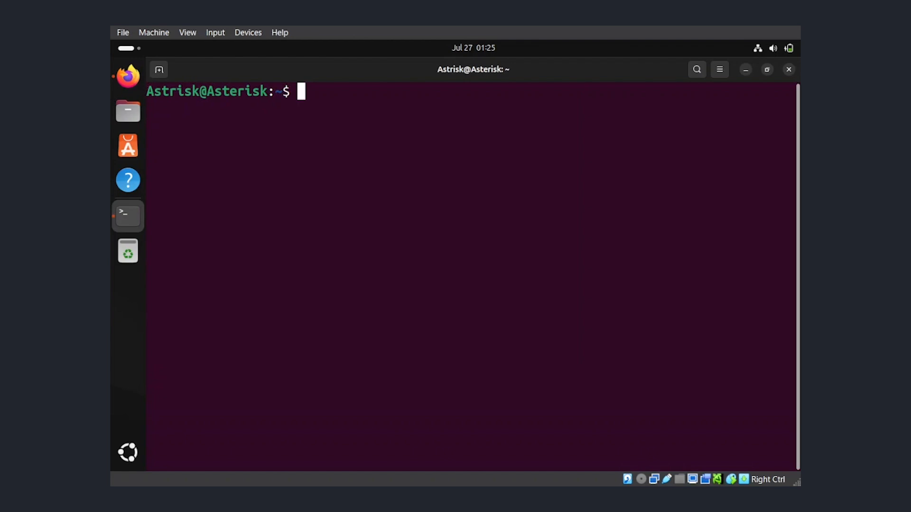
Step: Switch the shell to root with sudo su
text(sudo su)
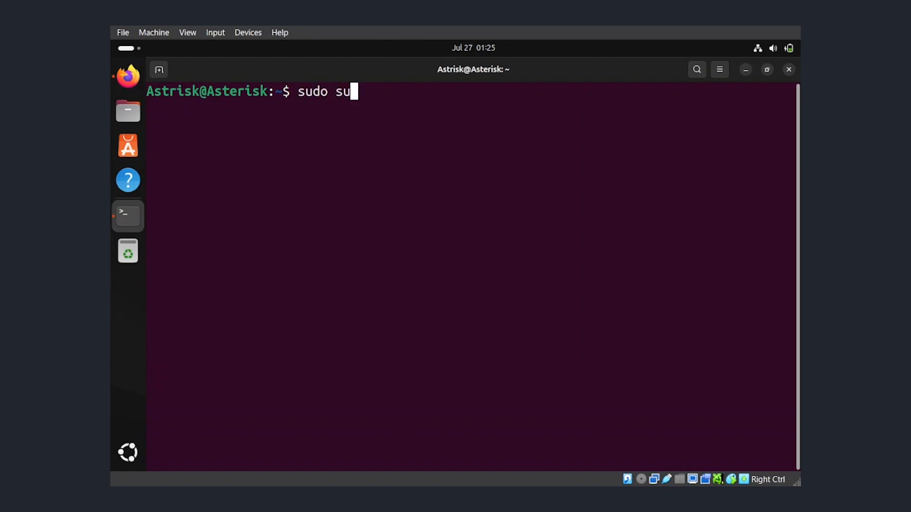
key(Return)
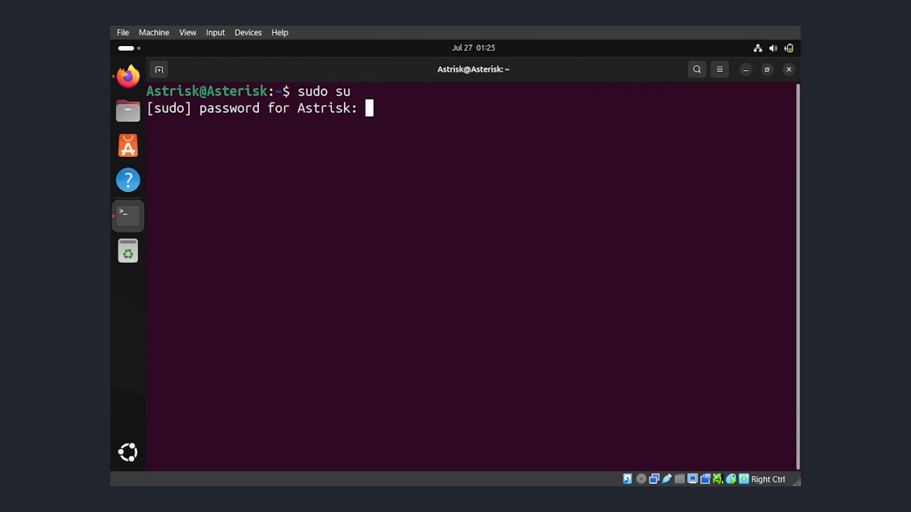
key(Return)
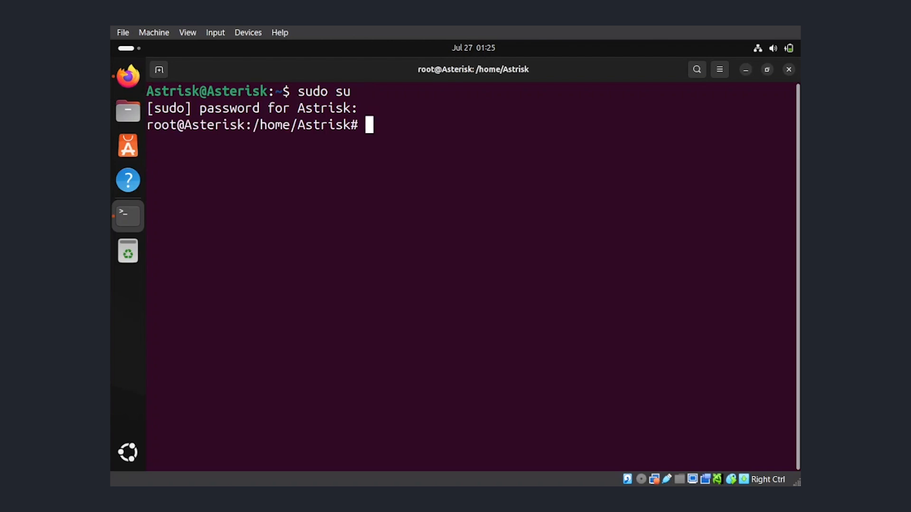
Step: Run apt-get update && apt-get upgrade to update system packages
text(apt)
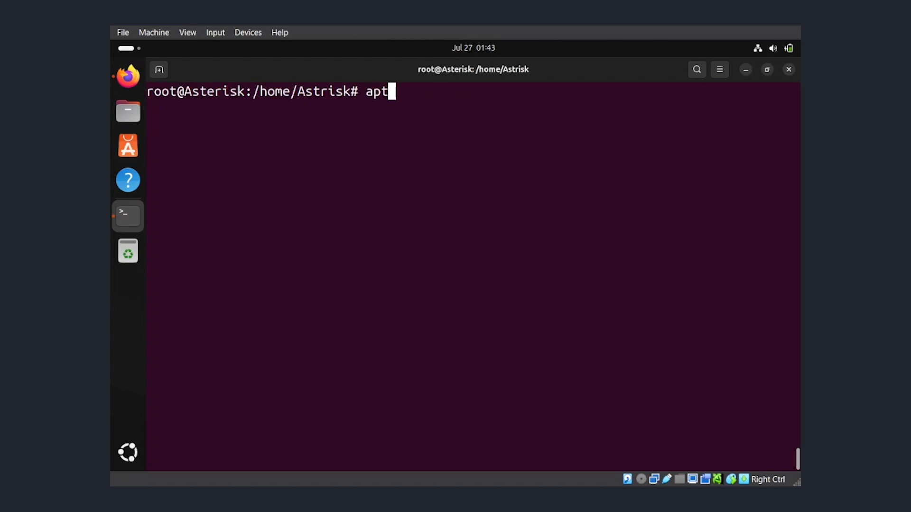
text(-get)
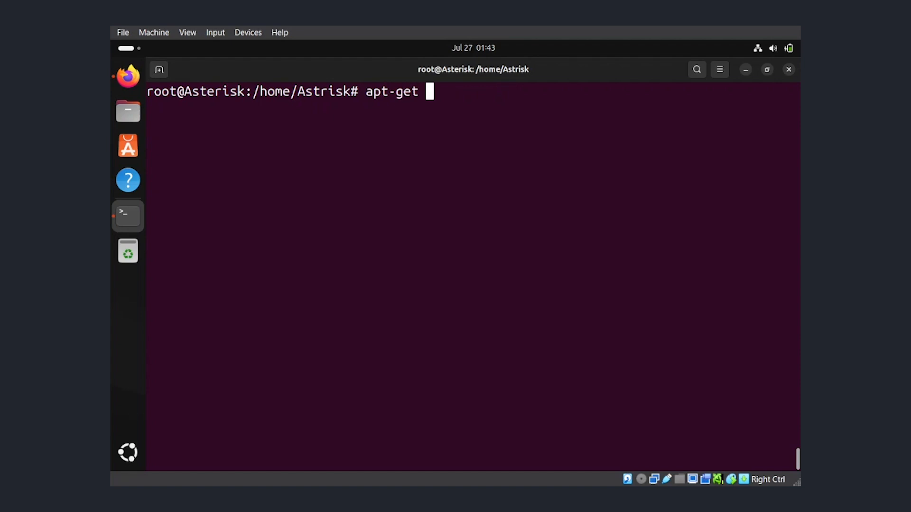
text(update)
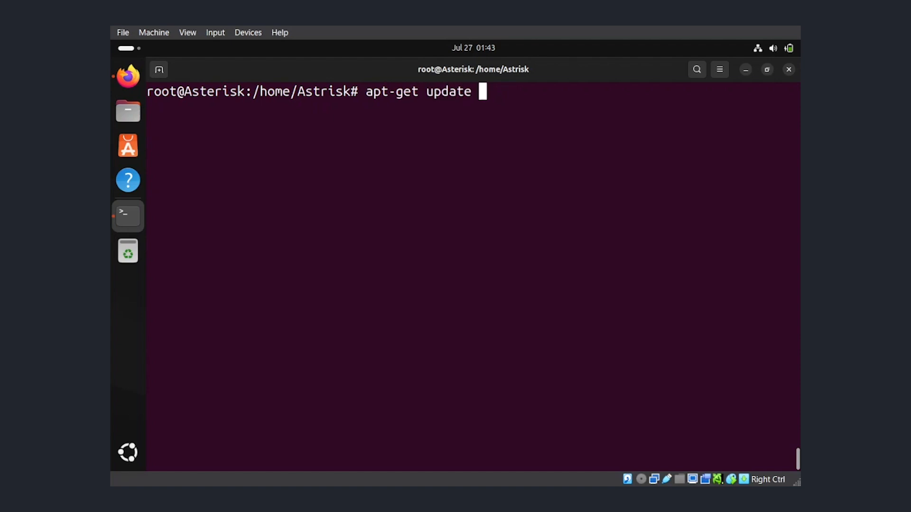
text(*)
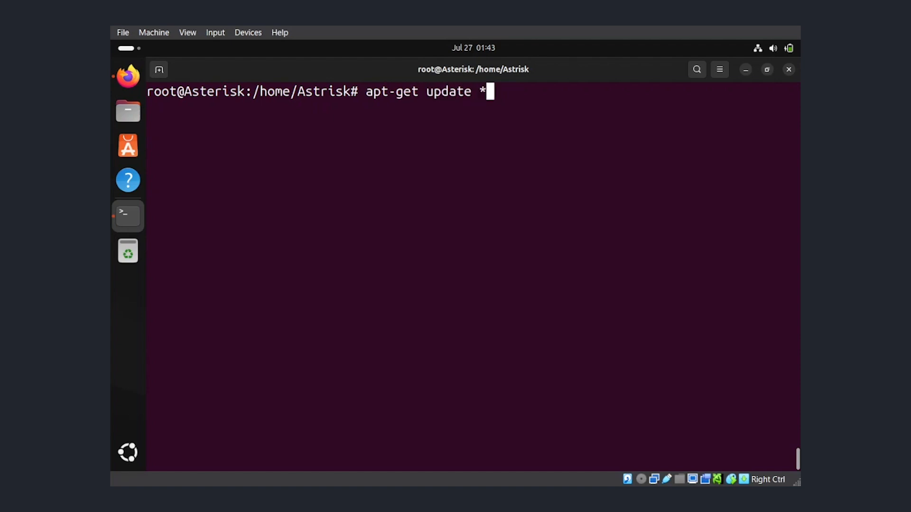
text(&)
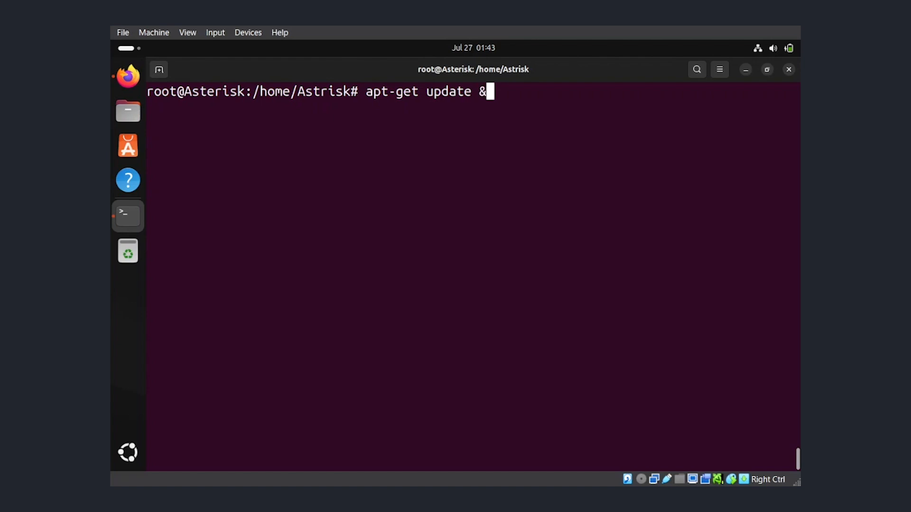
text(& ap)
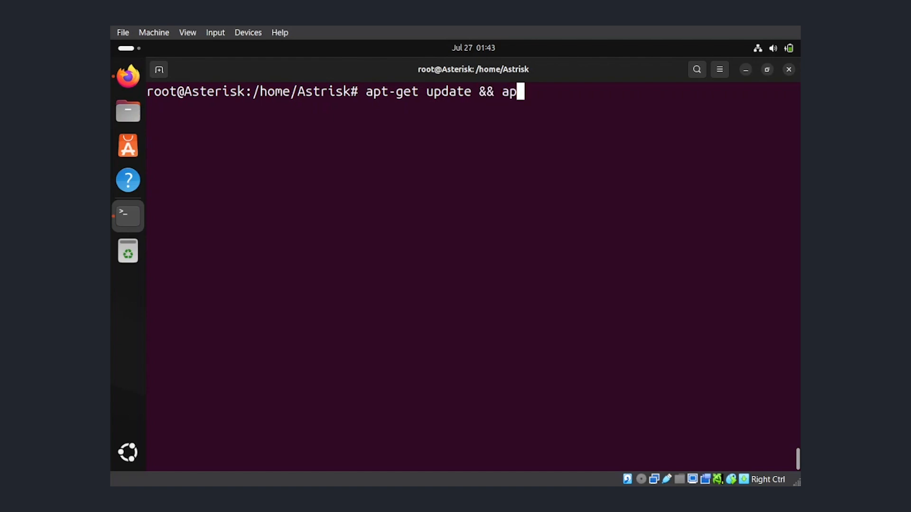
text(t-get)
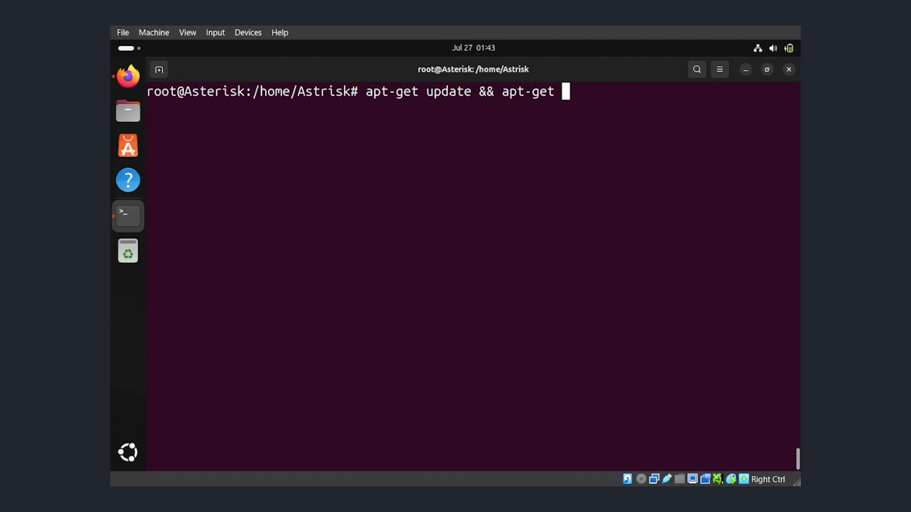
text(upgrade)
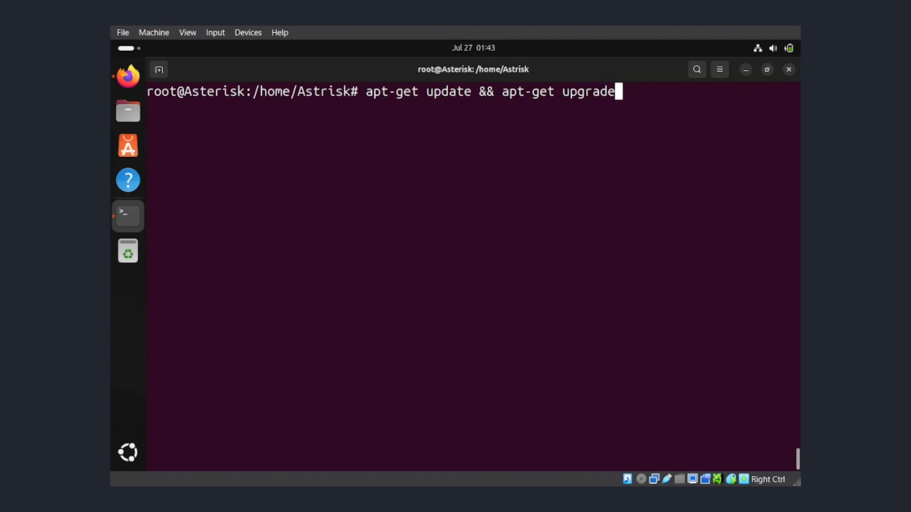
key(Return)
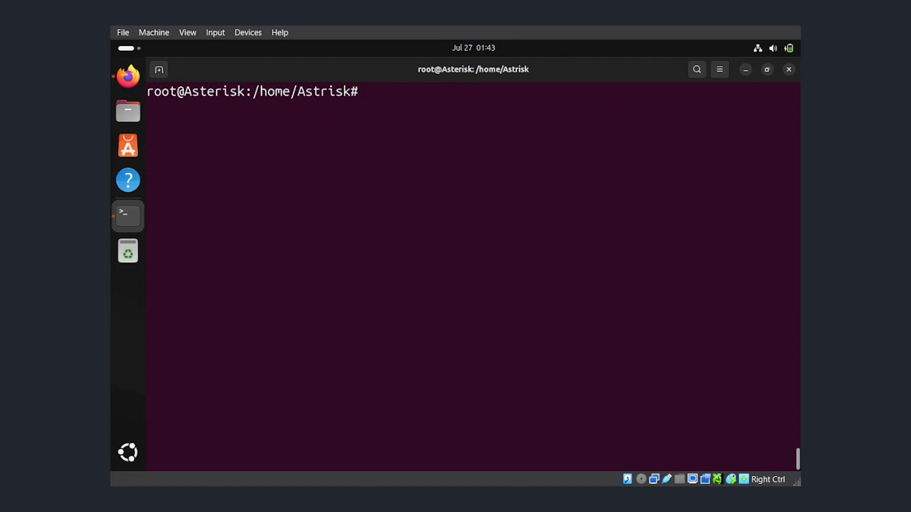
Step: Move into the Downloads folder and list its files
text(ls)
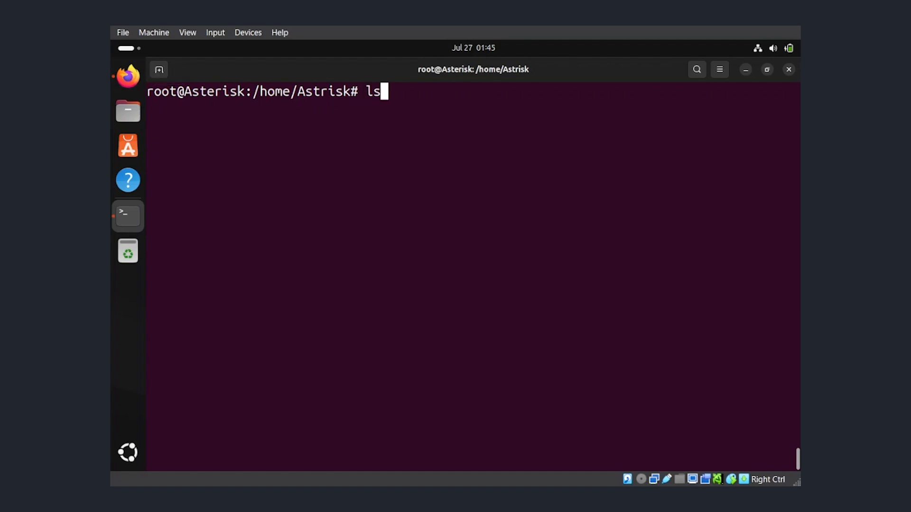
key(Return)
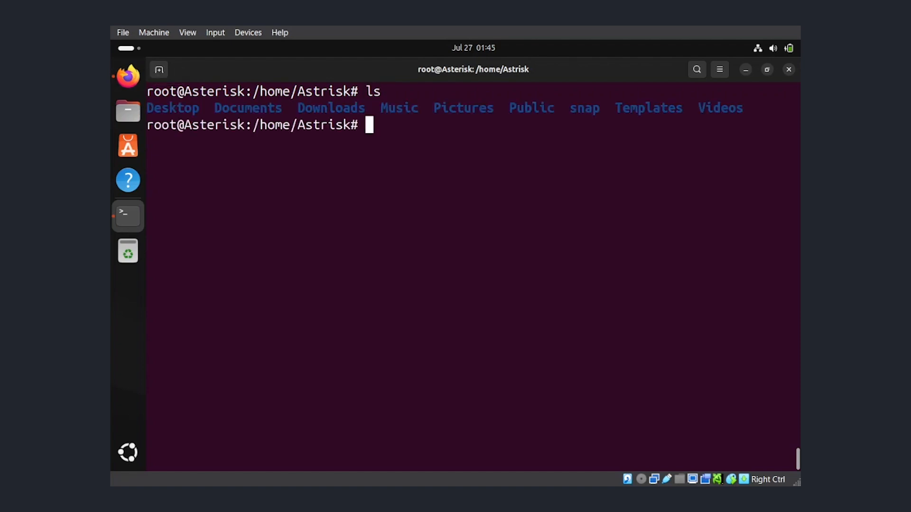
text(cd Downloads)
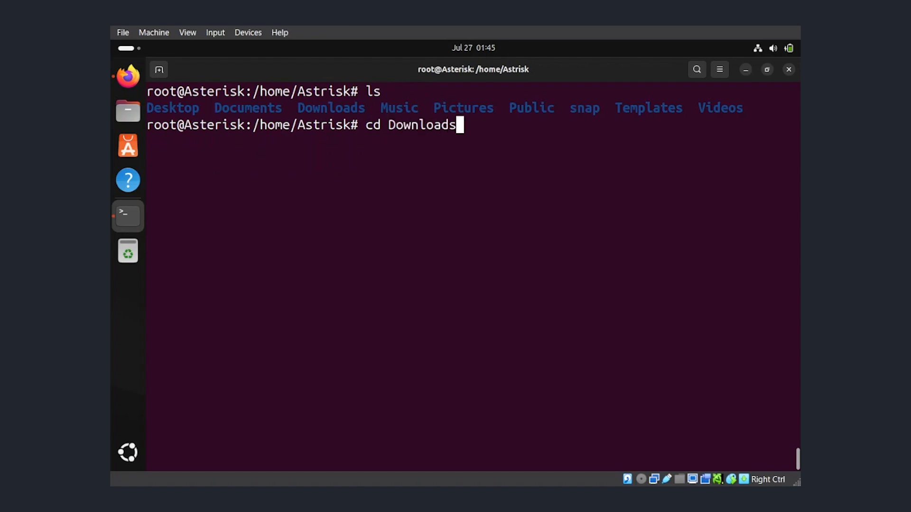
key(Return)
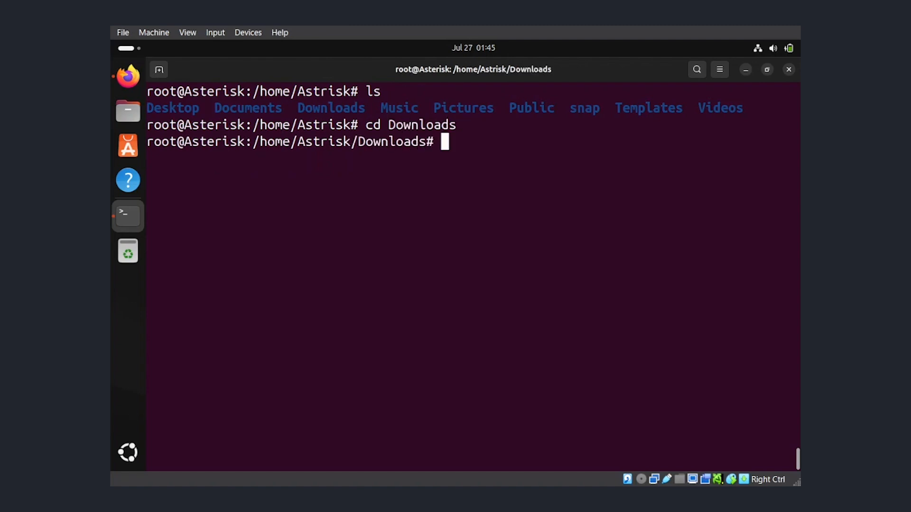
text(l)
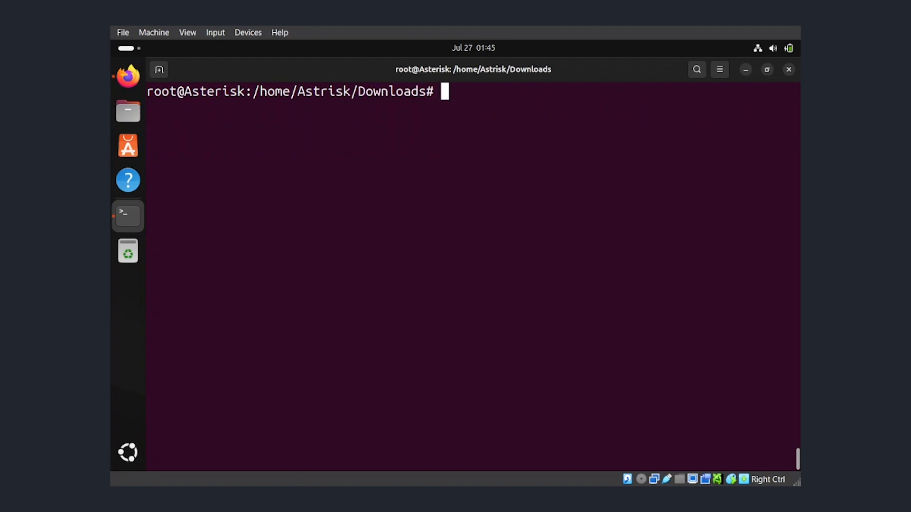
text(ls)
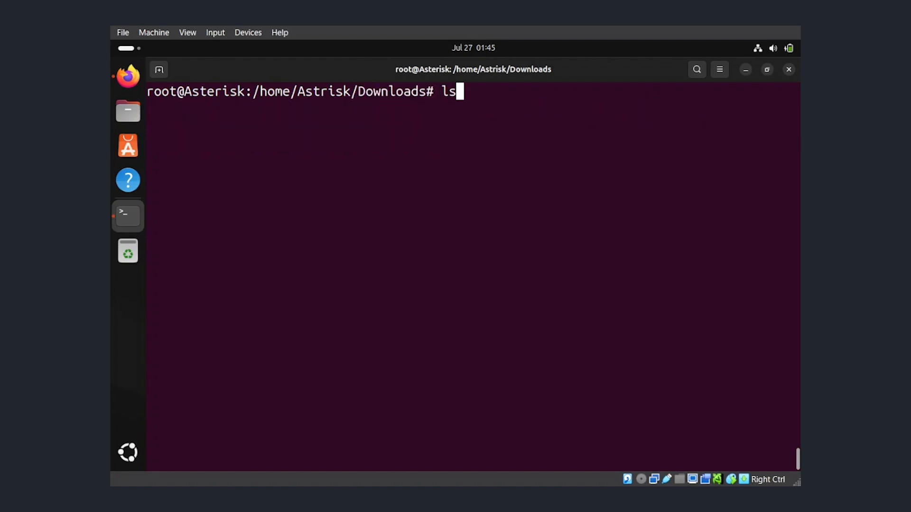
key(Return)
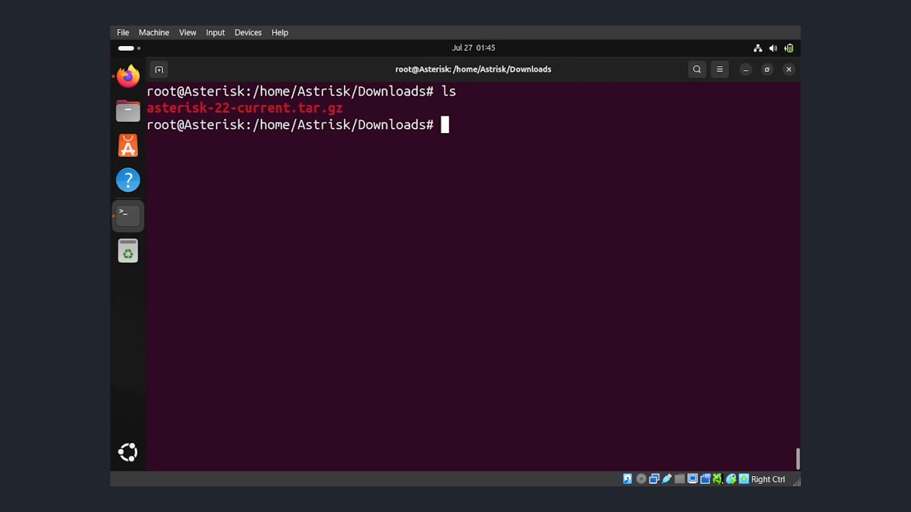
Step: Extract asterisk-22-current.tar.gz with tar -xvzf and clear the output
text(tar)
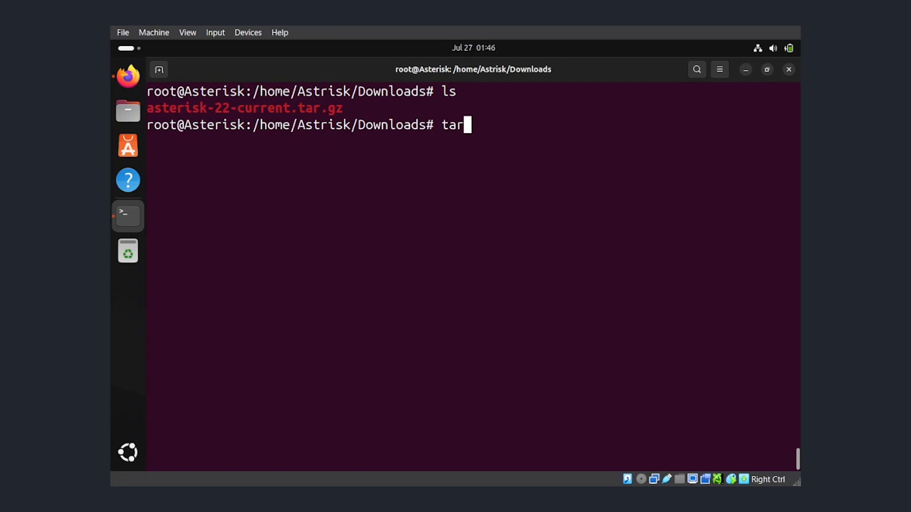
text(-xv)
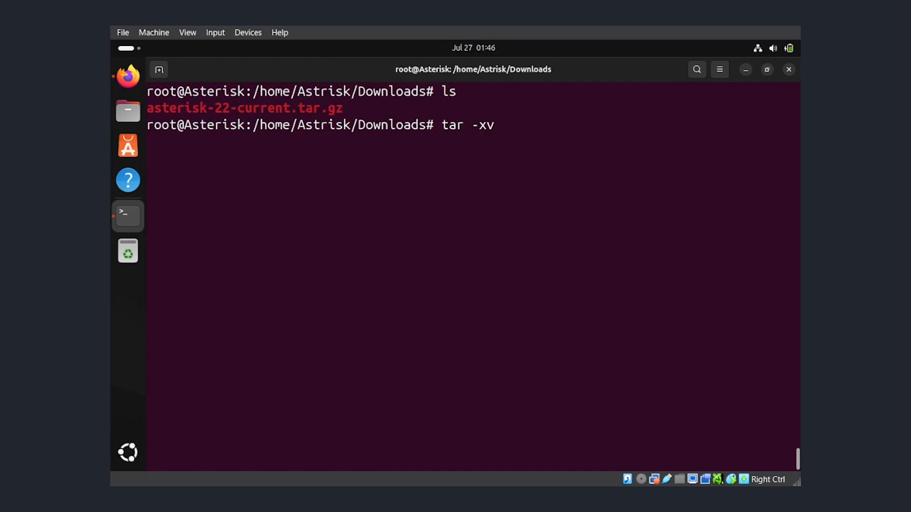
text(zf a)
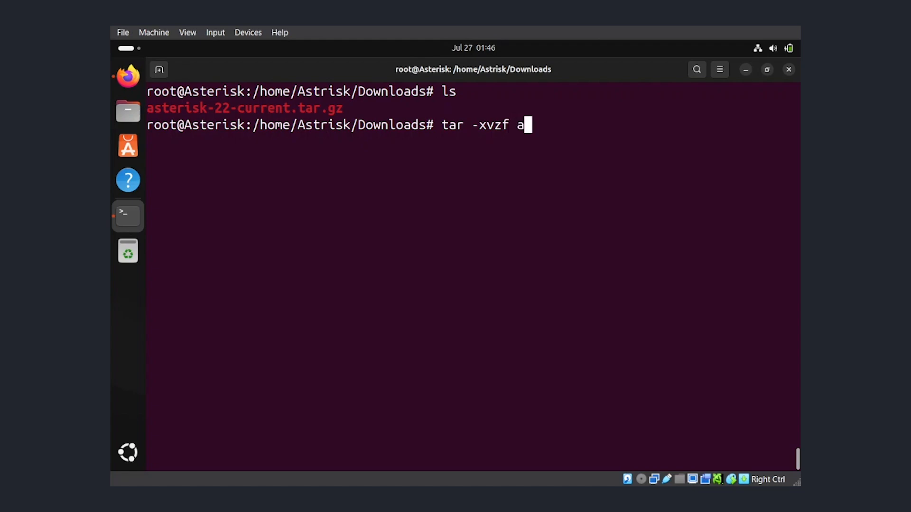
key(Return)
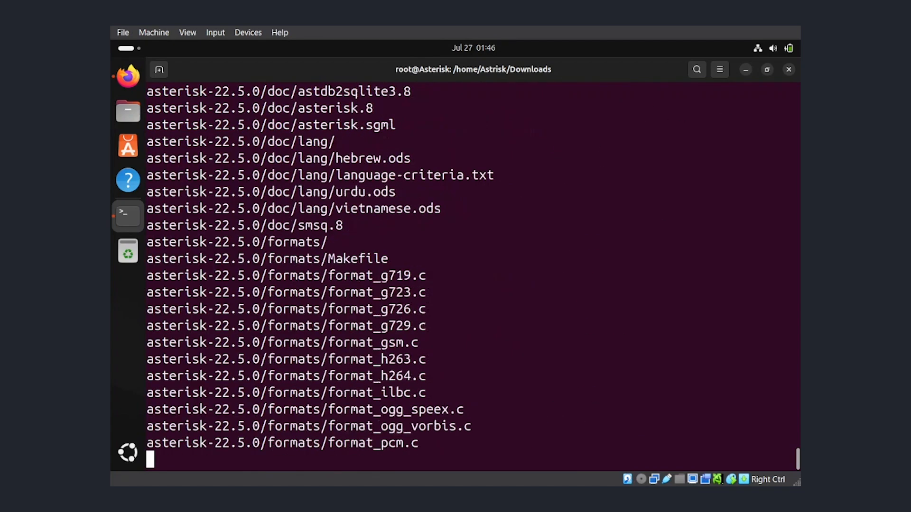
key(Return)
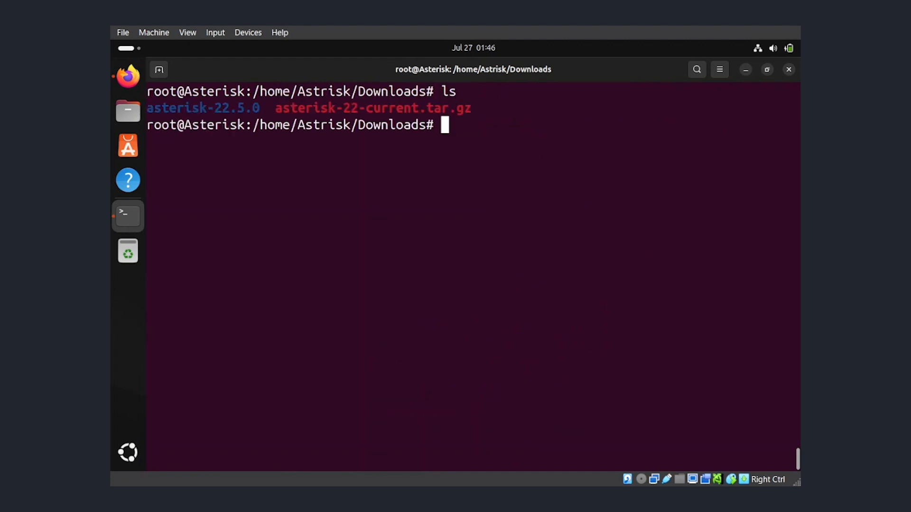
Step: Move the asterisk-22.5.0 folder to /usr/local/src
text(mv)
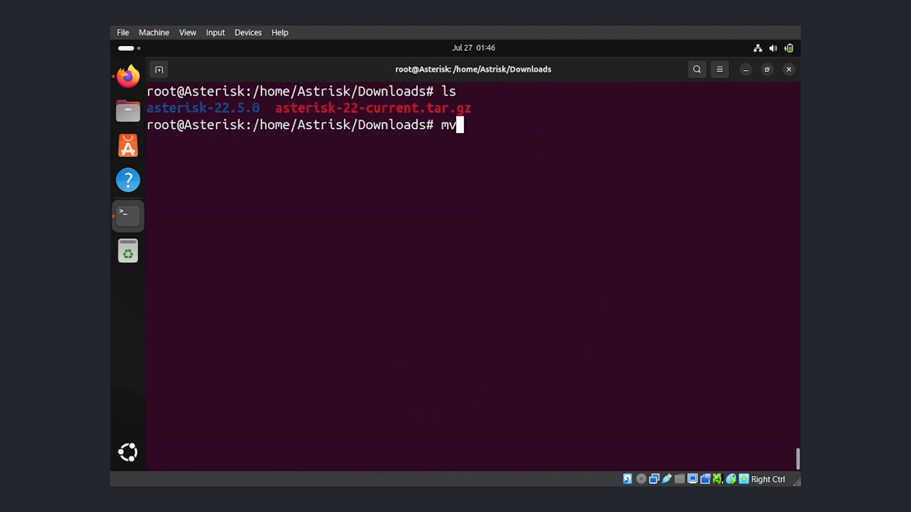
text(ast)
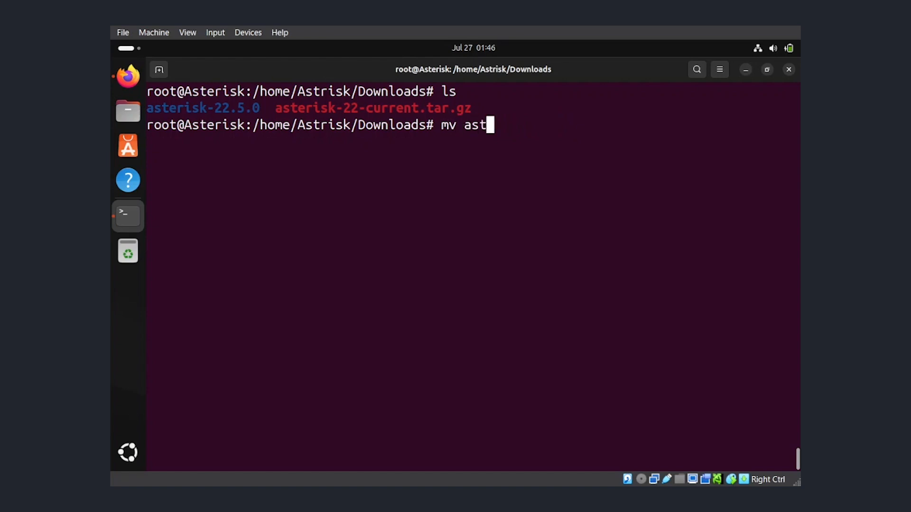
text(erisk)
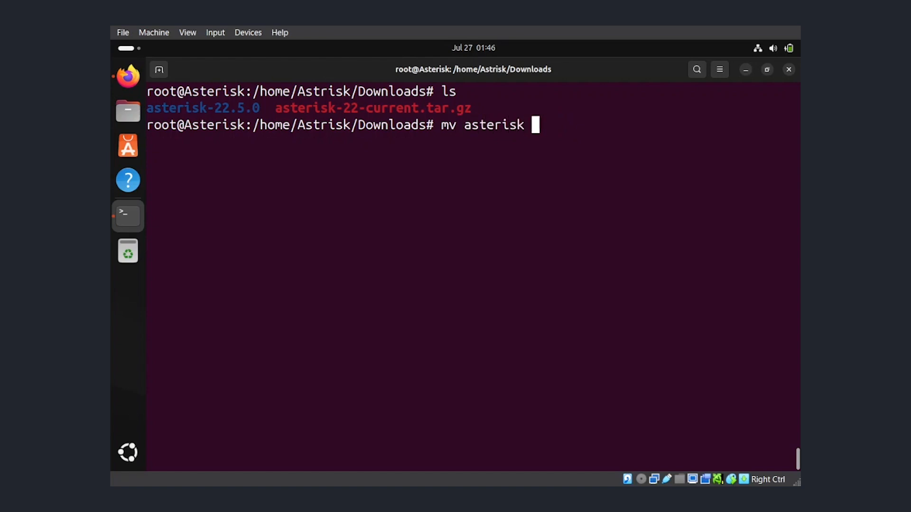
text(-22.5.0)
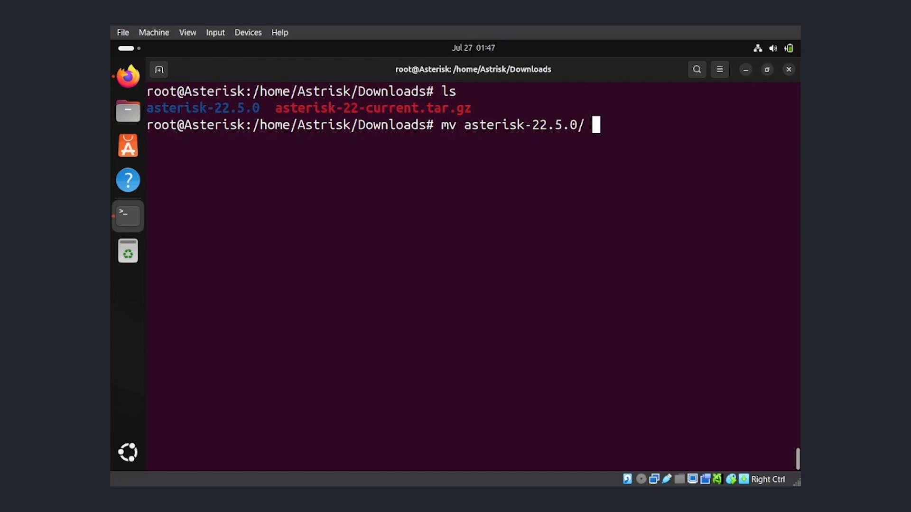
text(/usr/)
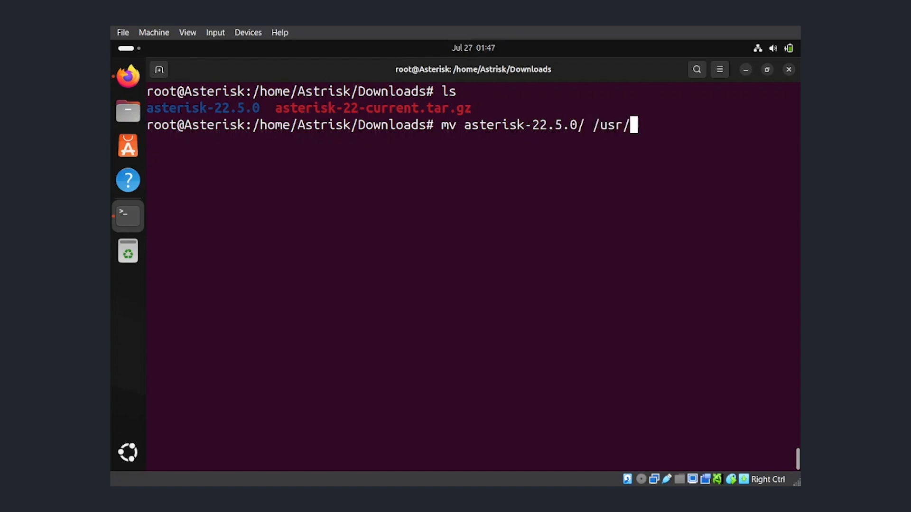
text(local/s)
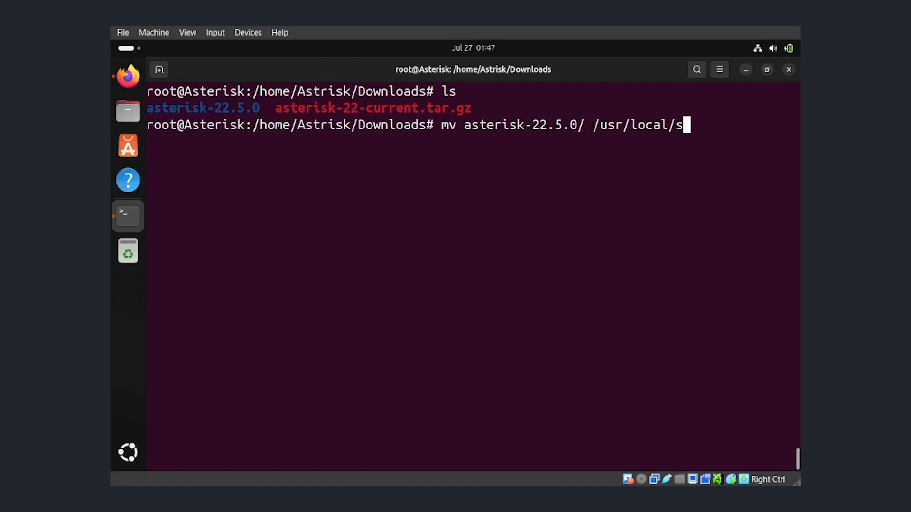
text(rc)
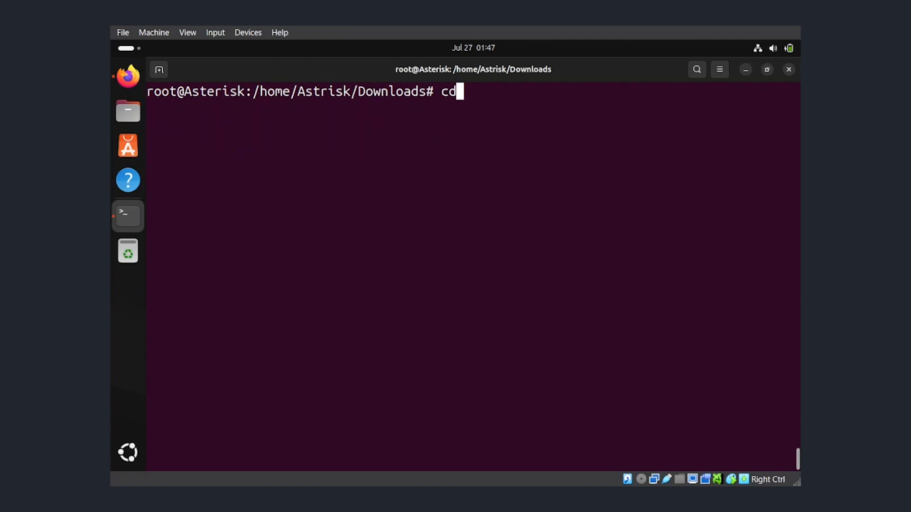
Step: Go to /usr/local/src, list it, and enter the asterisk-22.5.0 directory
text(/usr)
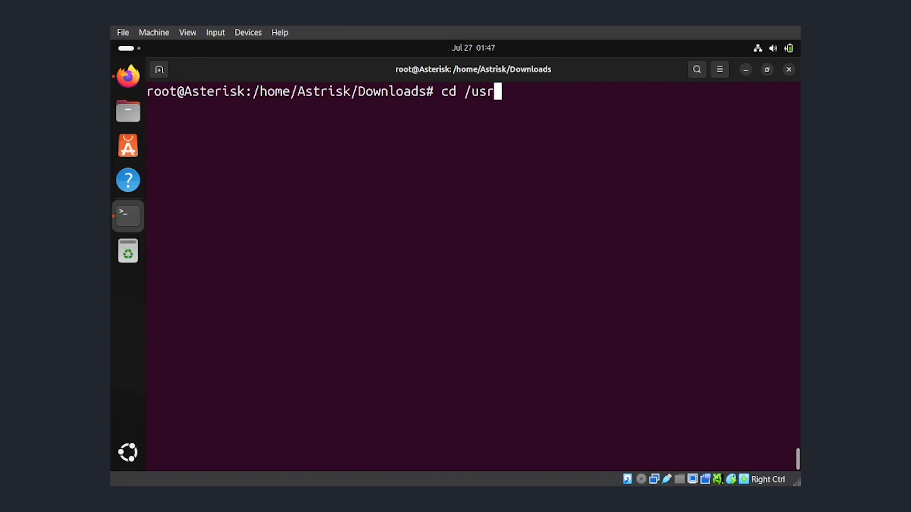
text(/)
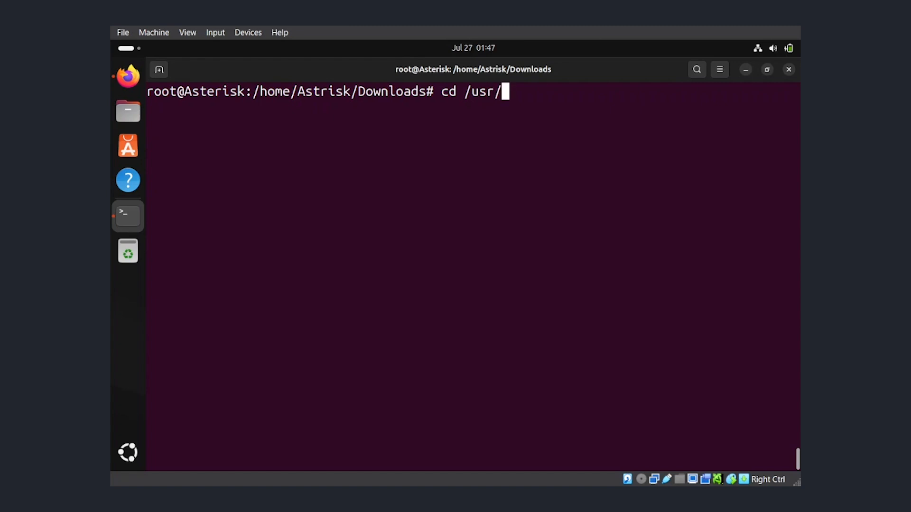
text(local/)
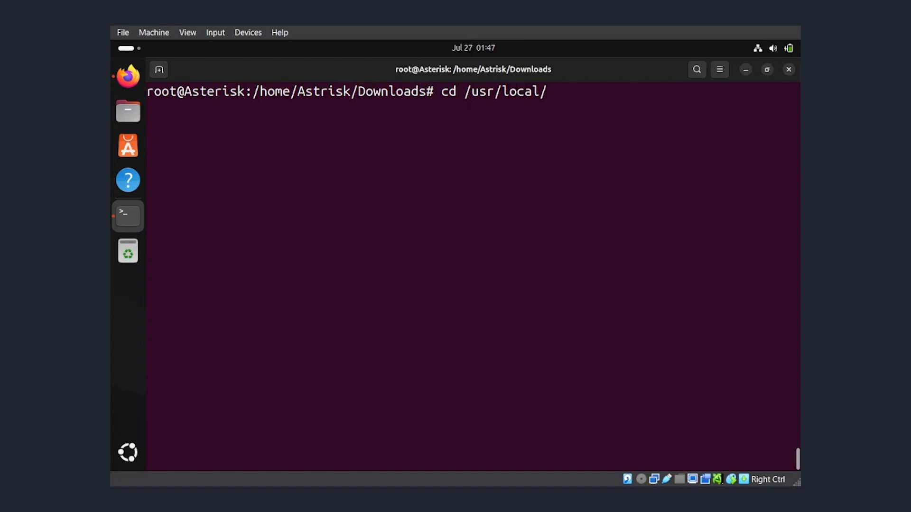
key(Return)
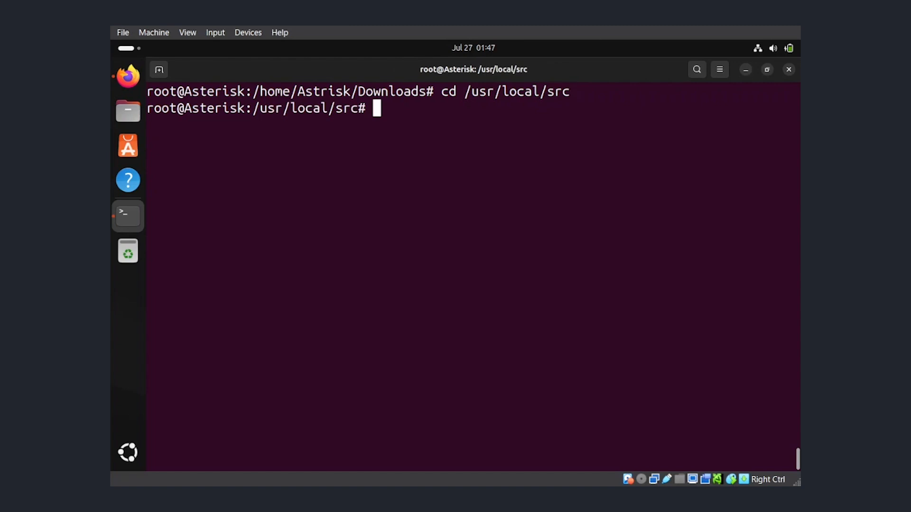
key(Return)
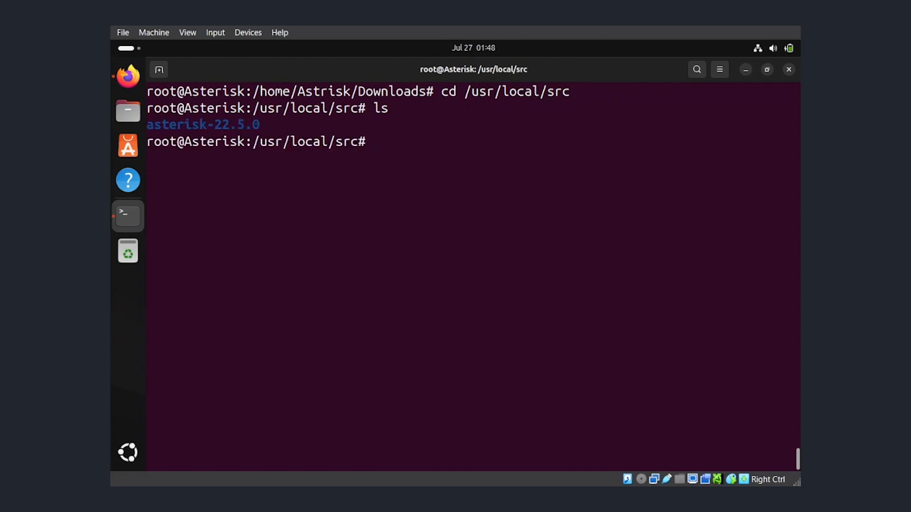
text(cd)
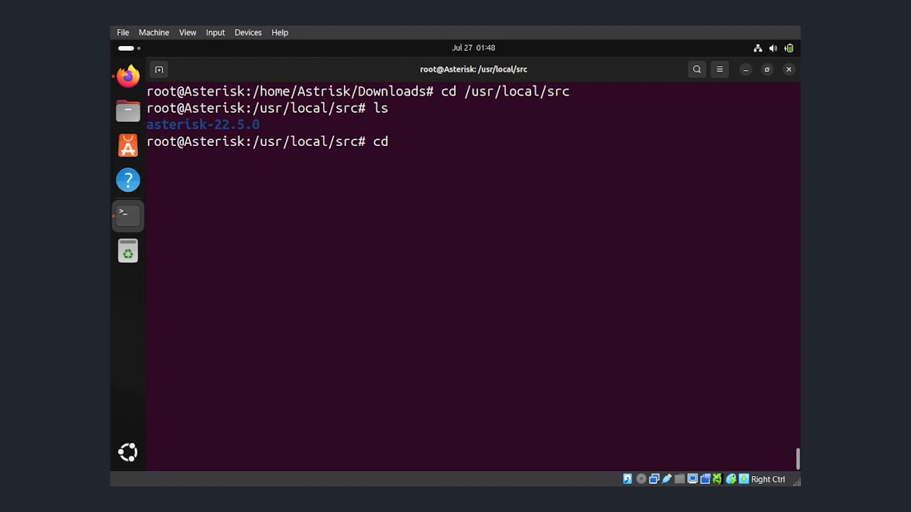
text(asterisk-22.5.0/)
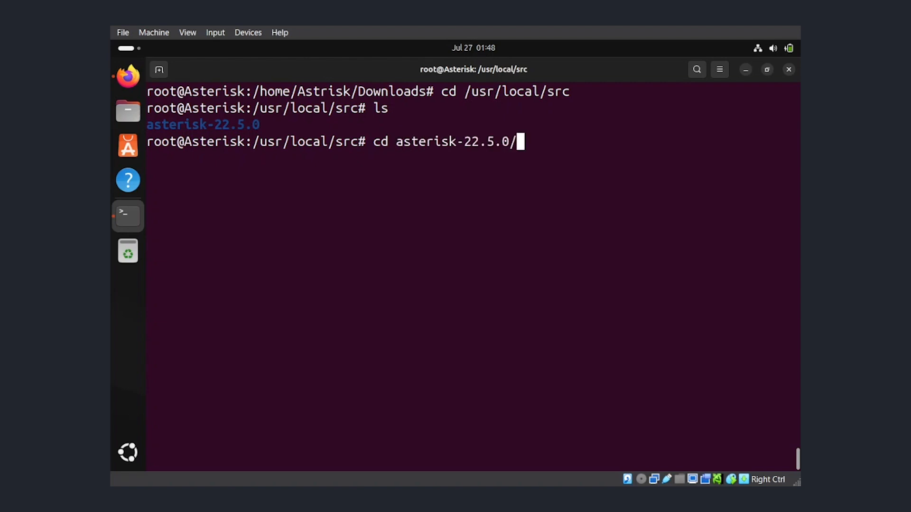
key(Return)
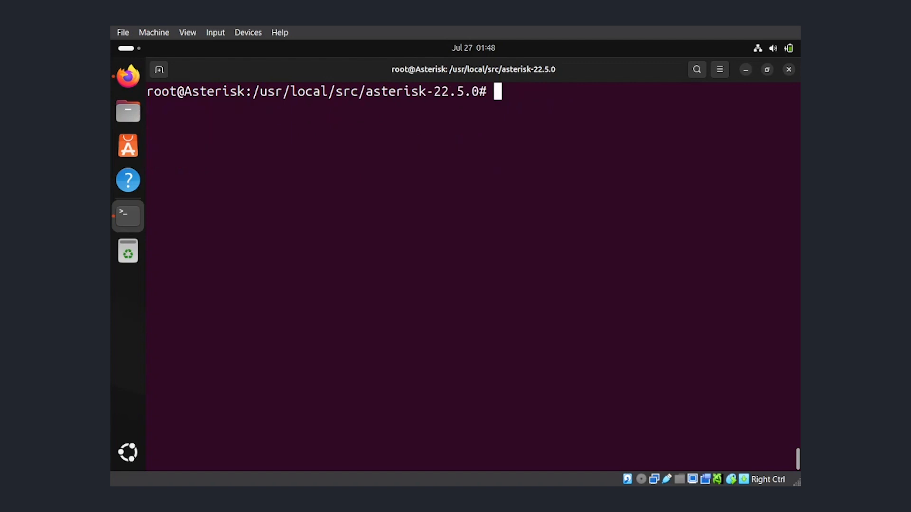
Step: Run ./contrib/scripts/install_prereq install to set up gcc, g++ and build-essential
text(./cont)
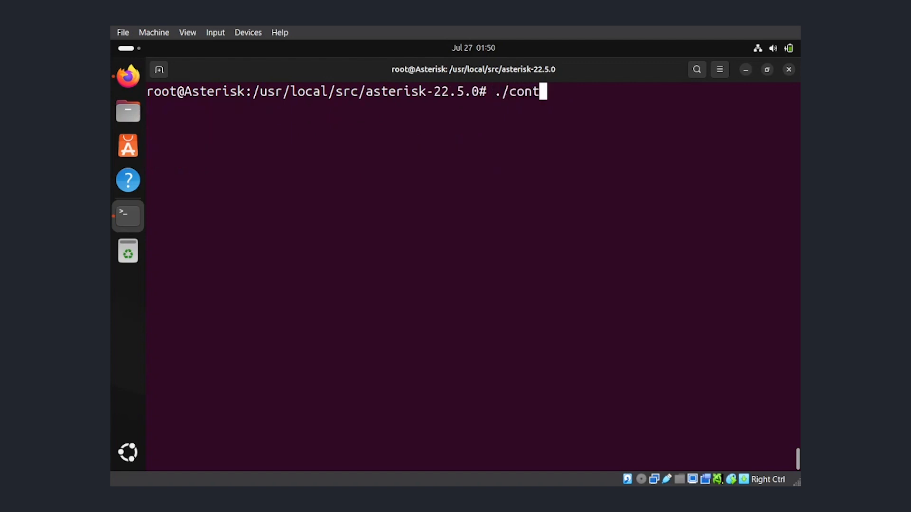
text(rib/s)
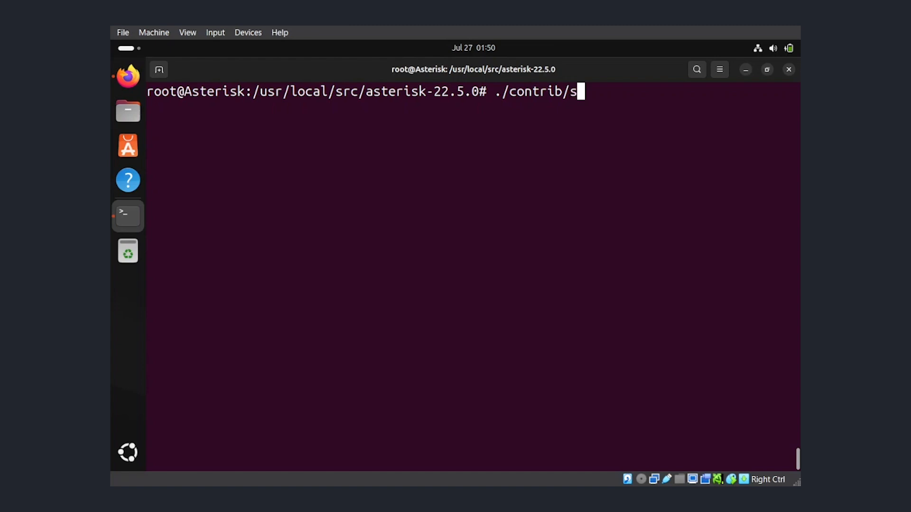
text(cripts/)
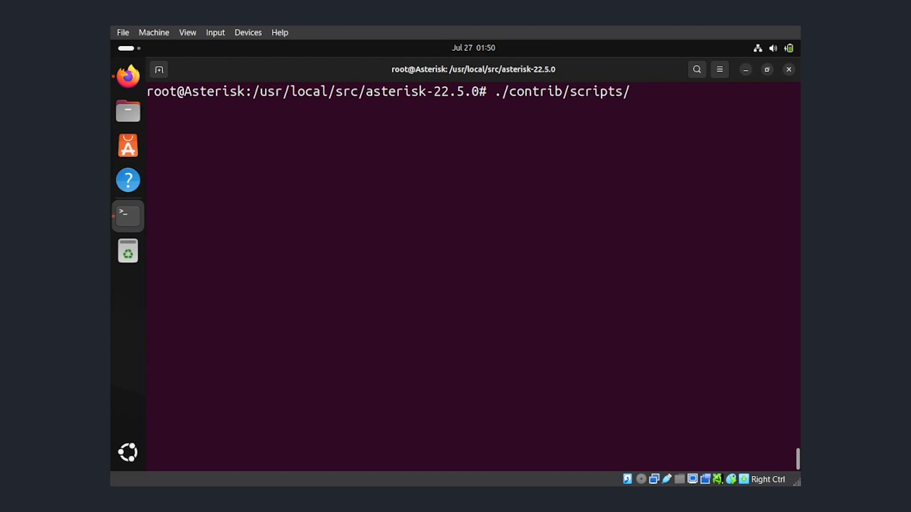
text(install_prereq)
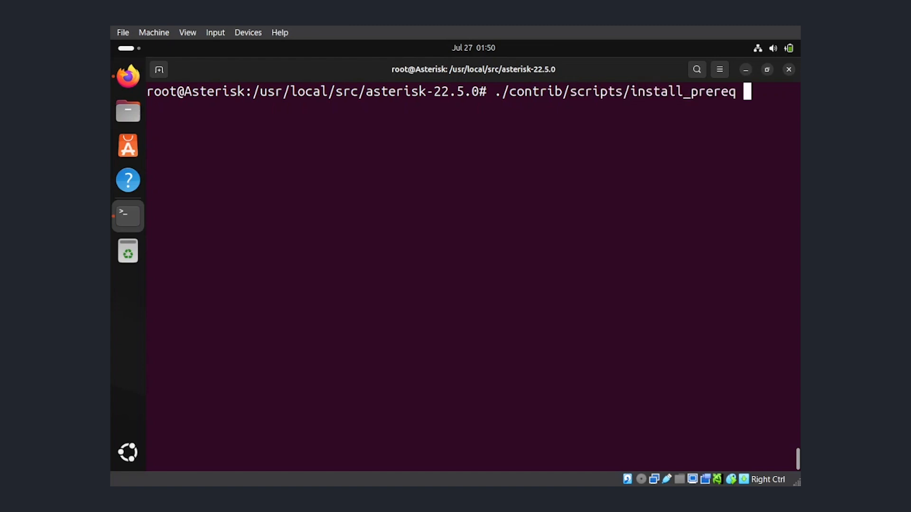
text(insta)
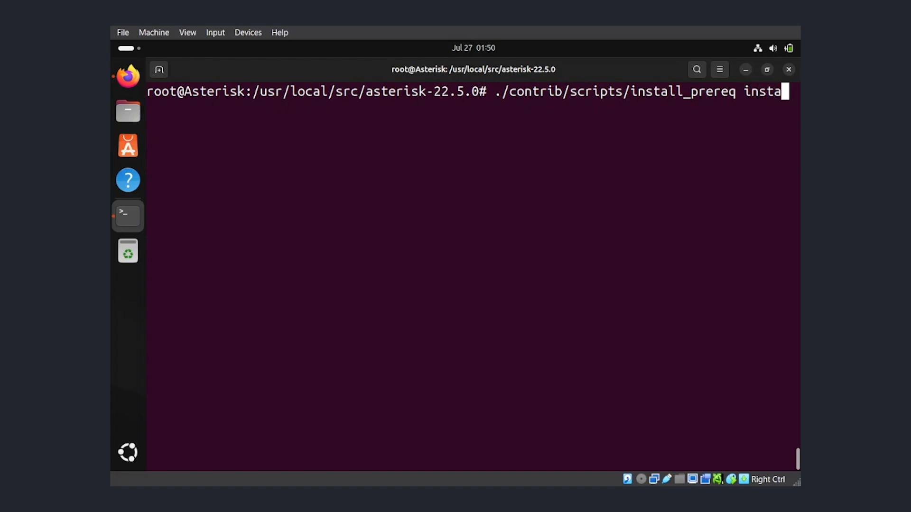
text(l)
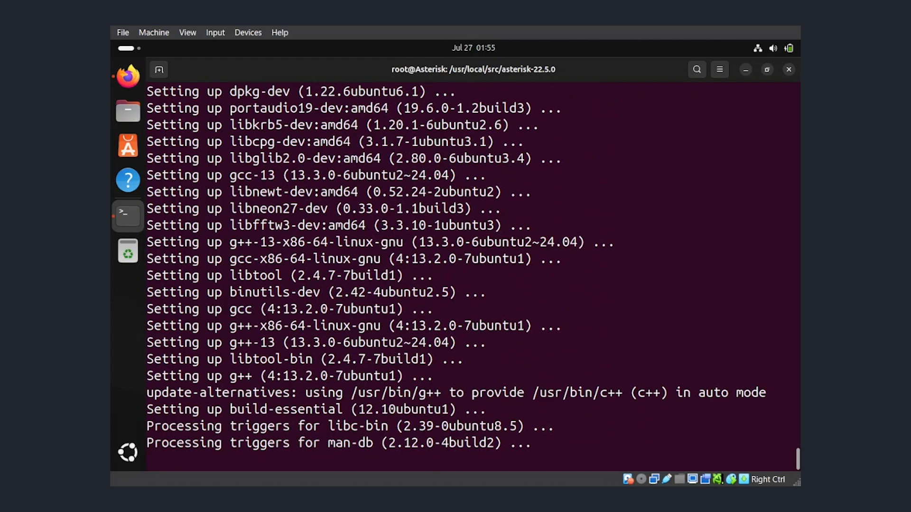
scroll(down, 3)
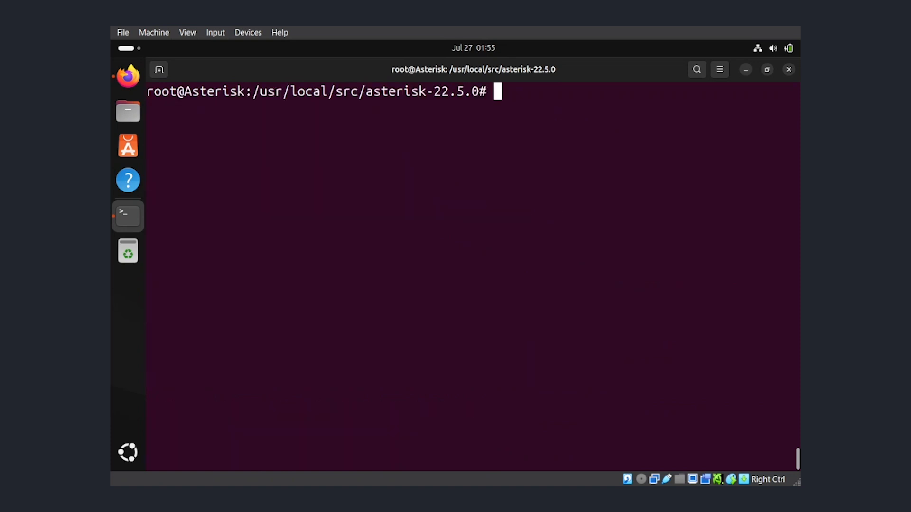
Step: Run ./configure --with-pjproject-bundled in the asterisk-22.5.0 source directory
text(./)
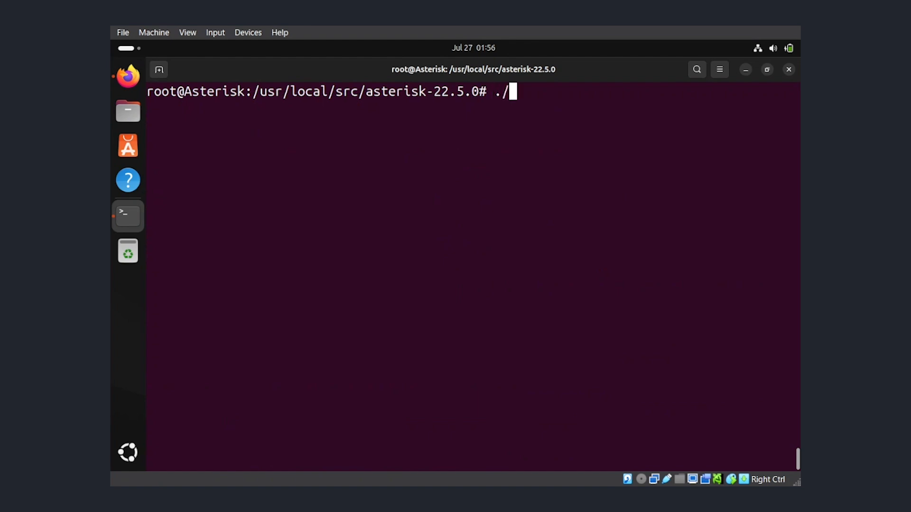
text(configure)
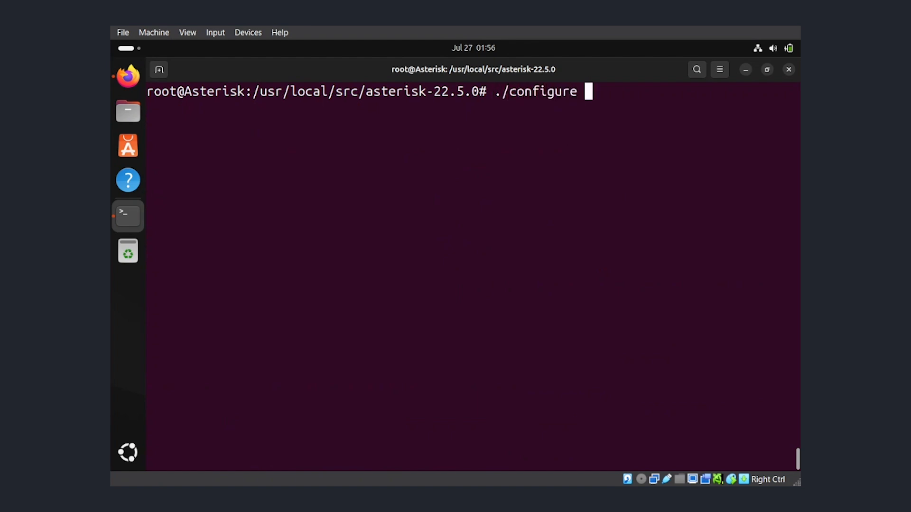
text(--)
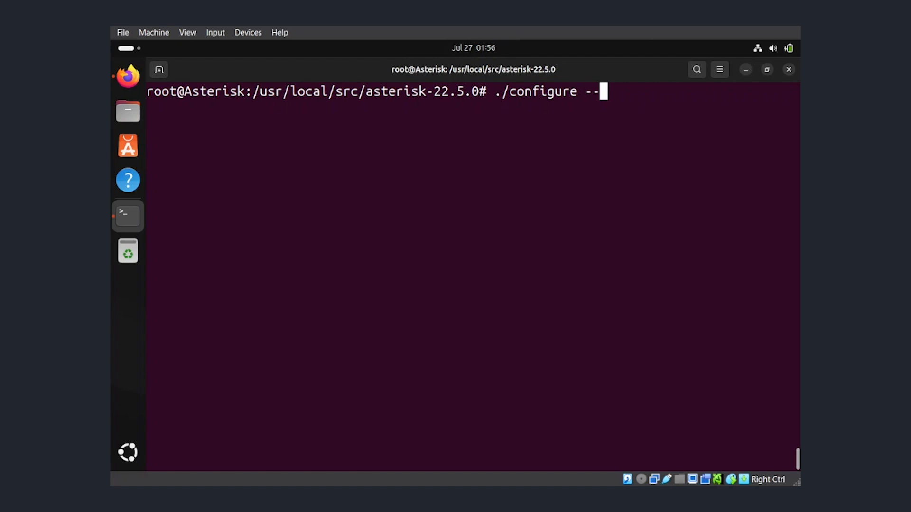
text(with-)
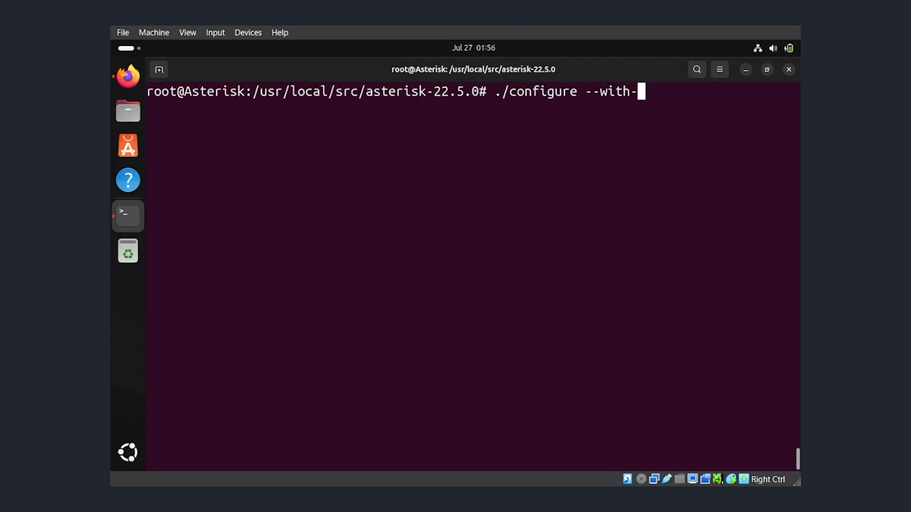
text(pjproject)
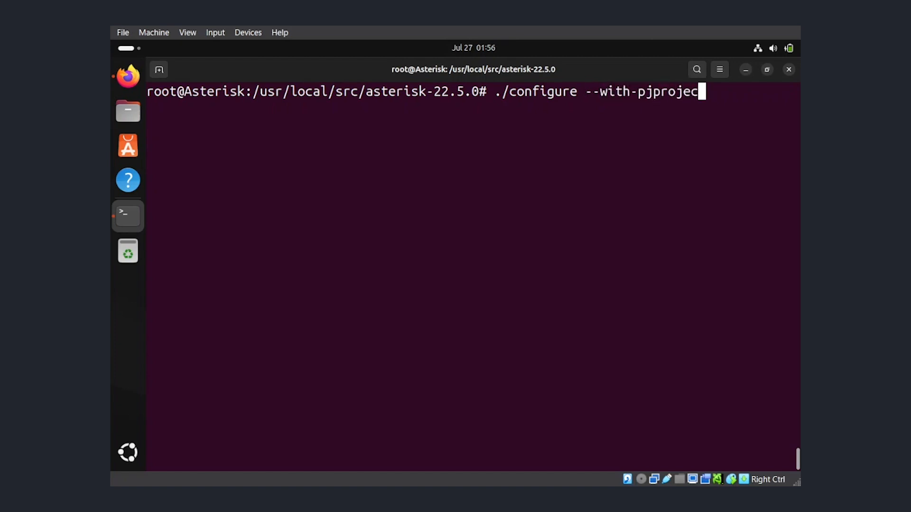
text(t-bundled)
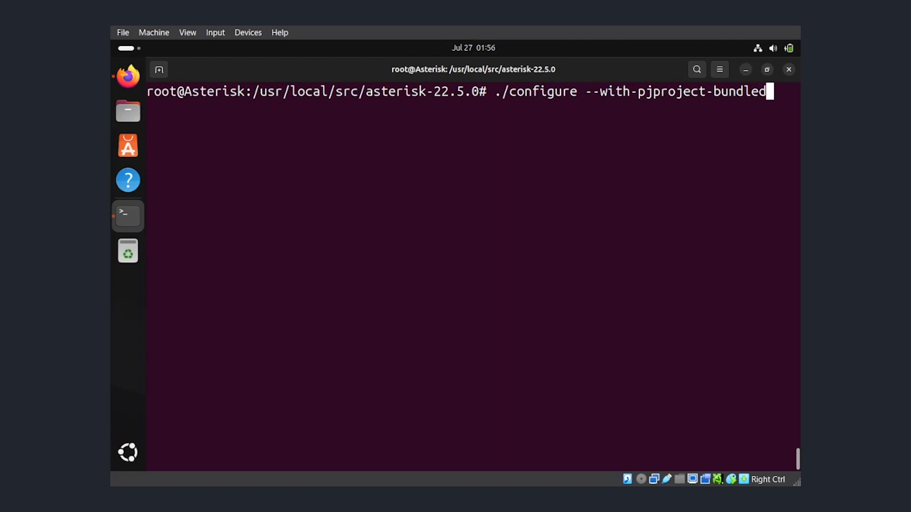
key(Return)
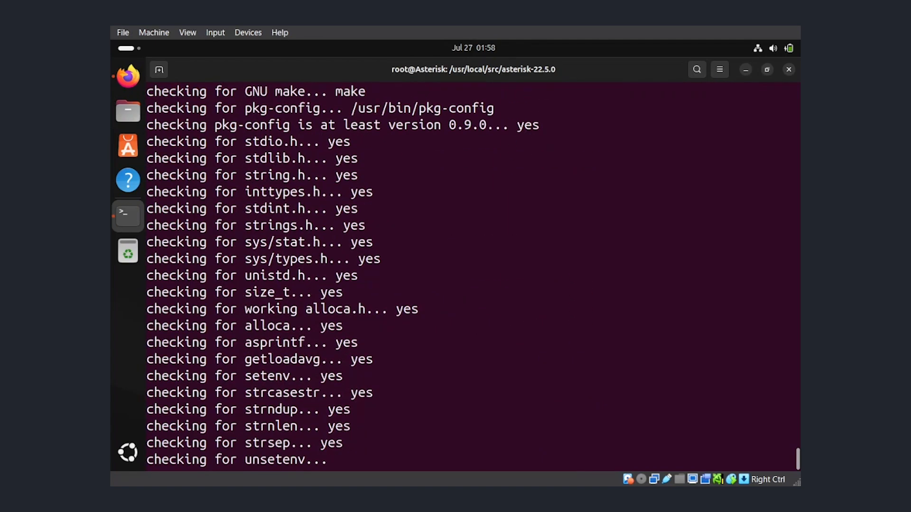
scroll(down, 3)
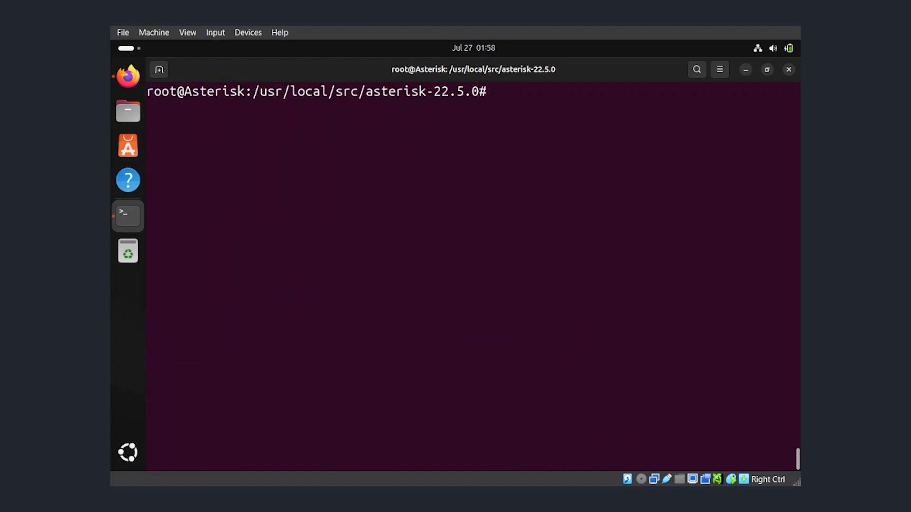
Step: Compile Asterisk 22.5.0 with make, then install it with make install
text(make)
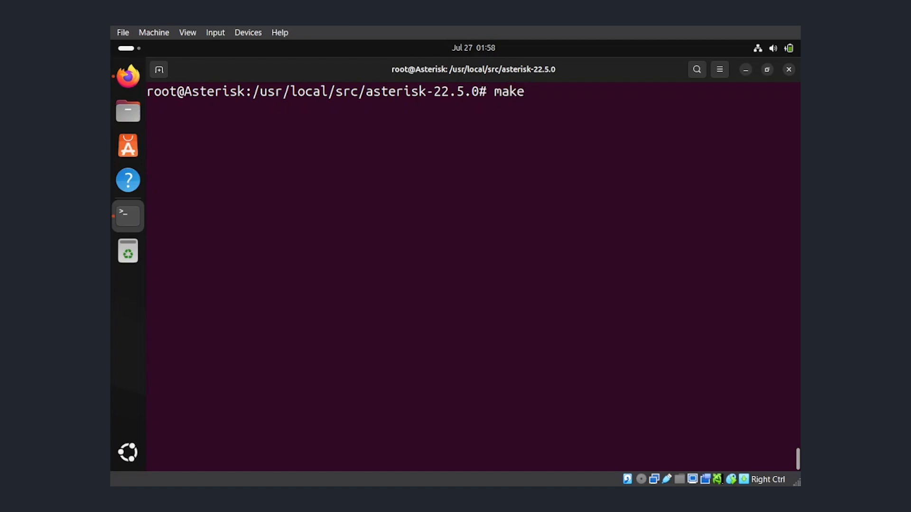
key(Return)
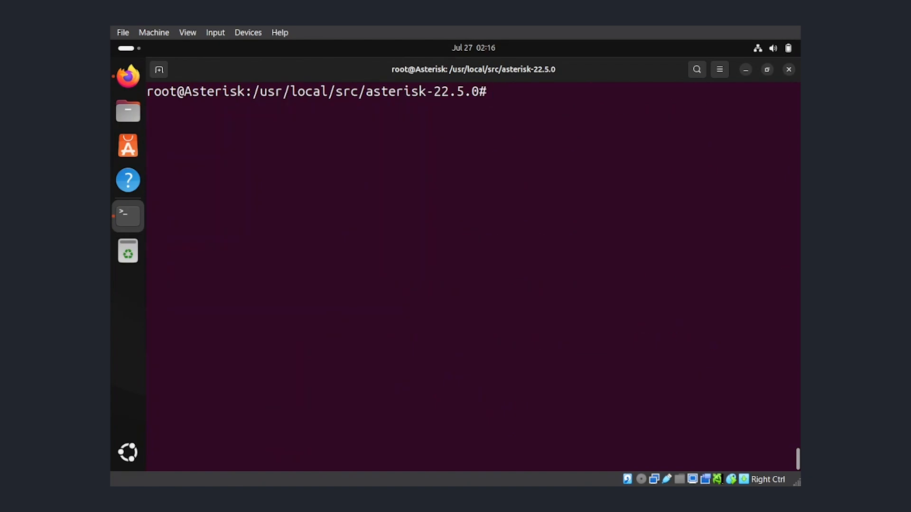
text(make i)
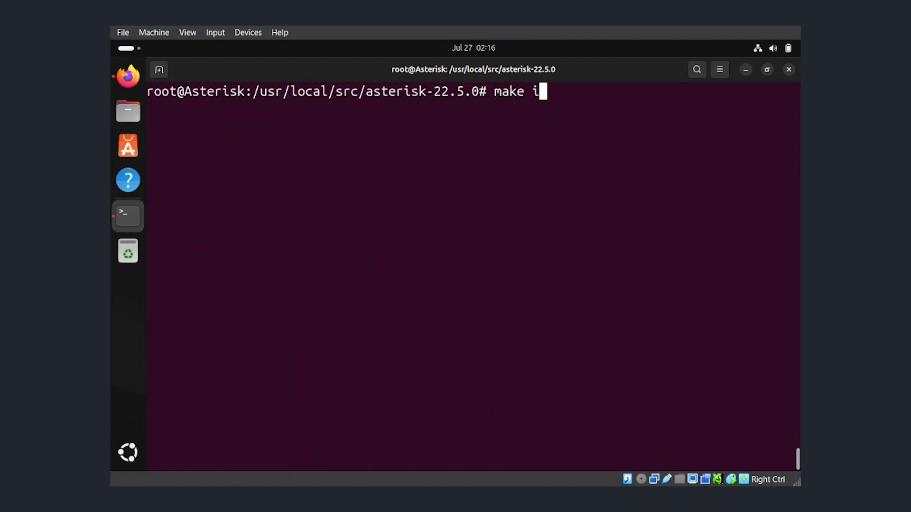
text(nstall)
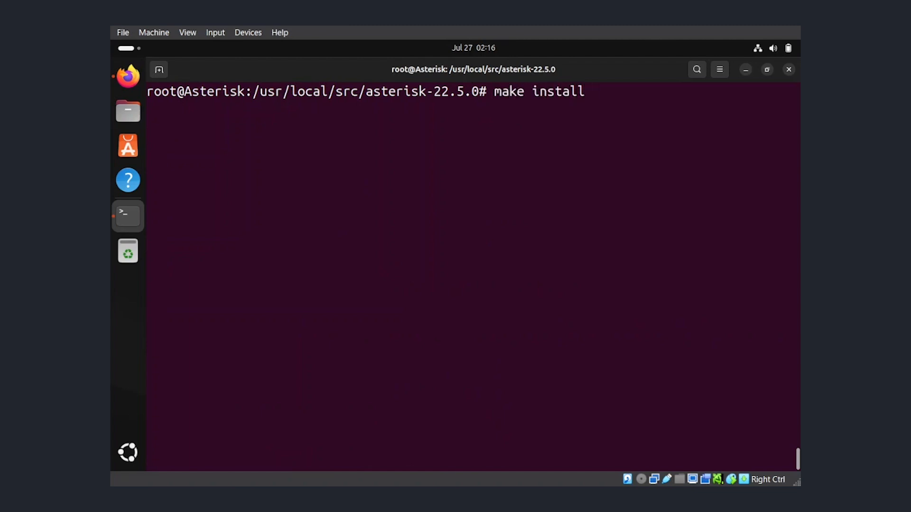
key(Return)
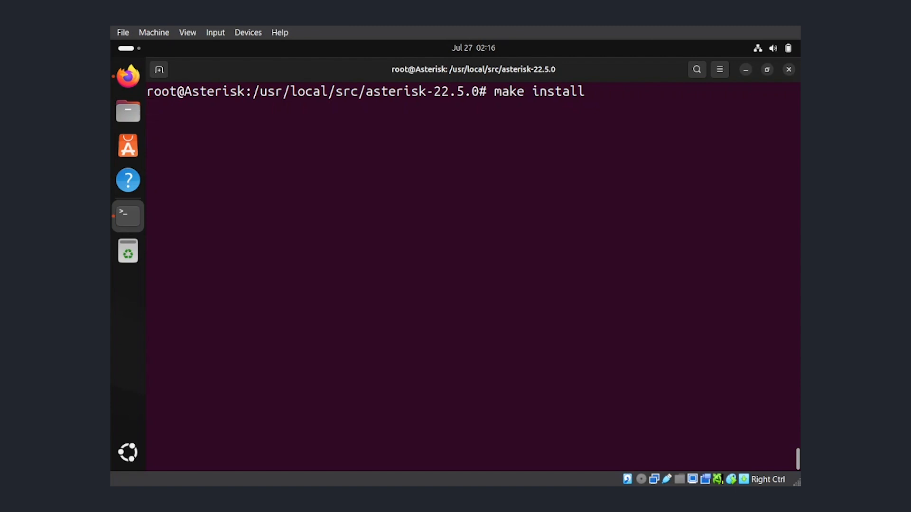
key(Return)
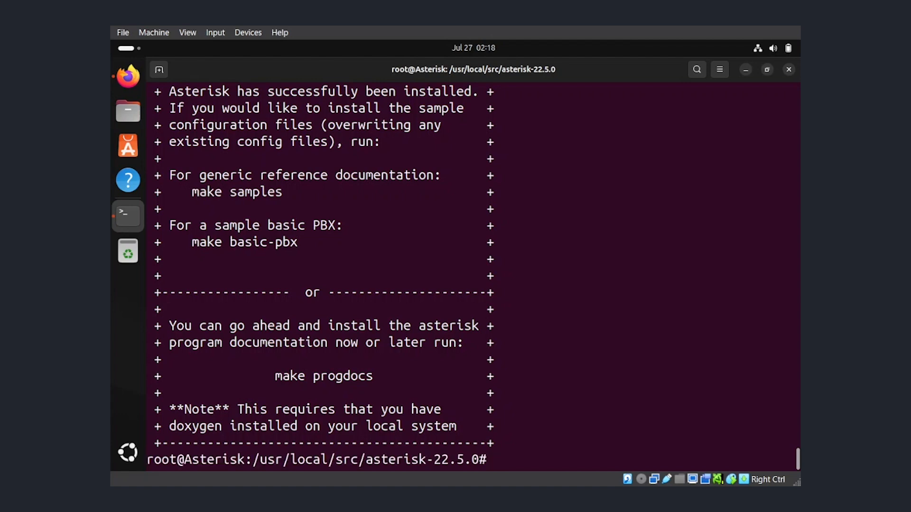
Step: Install sample configuration files with make samples and startup scripts with make config
text(make samples)
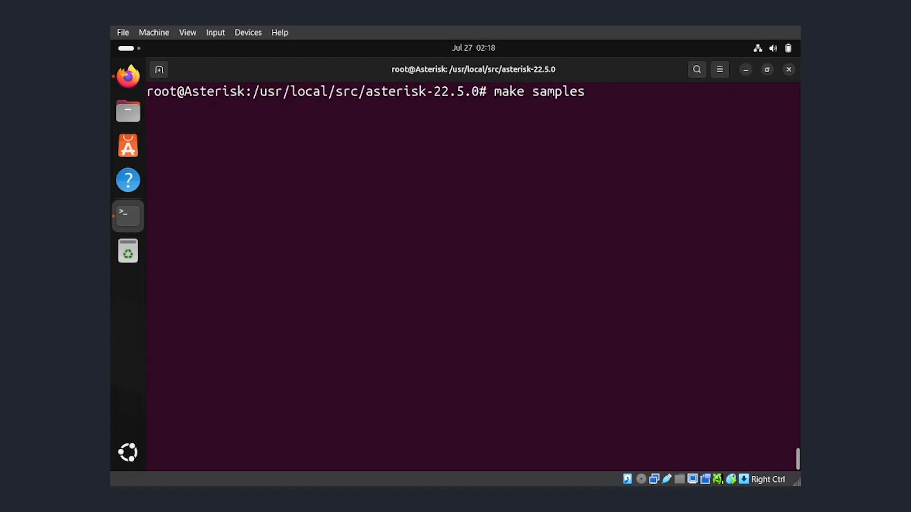
key(Return)
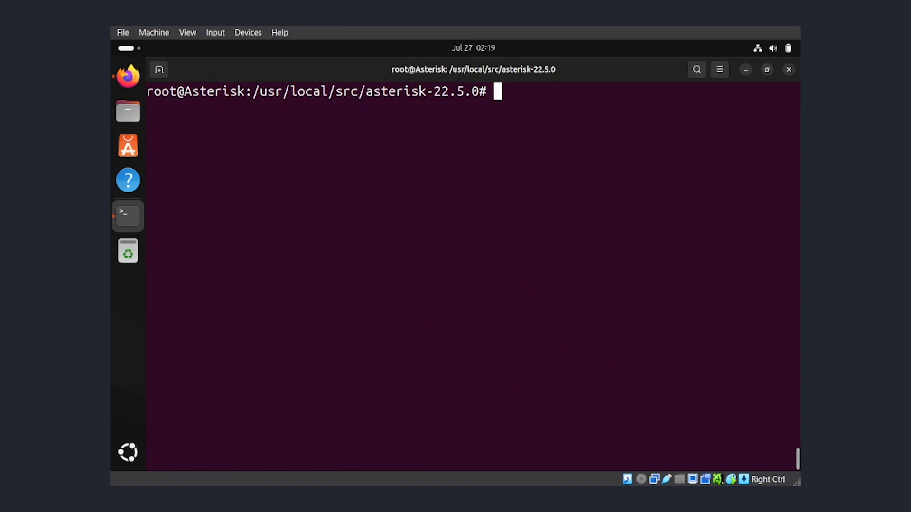
text(make config)
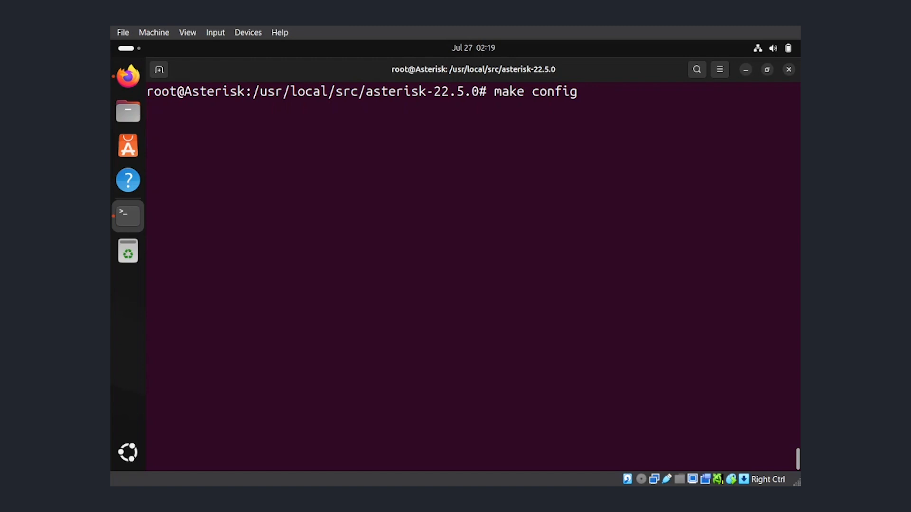
key(Return)
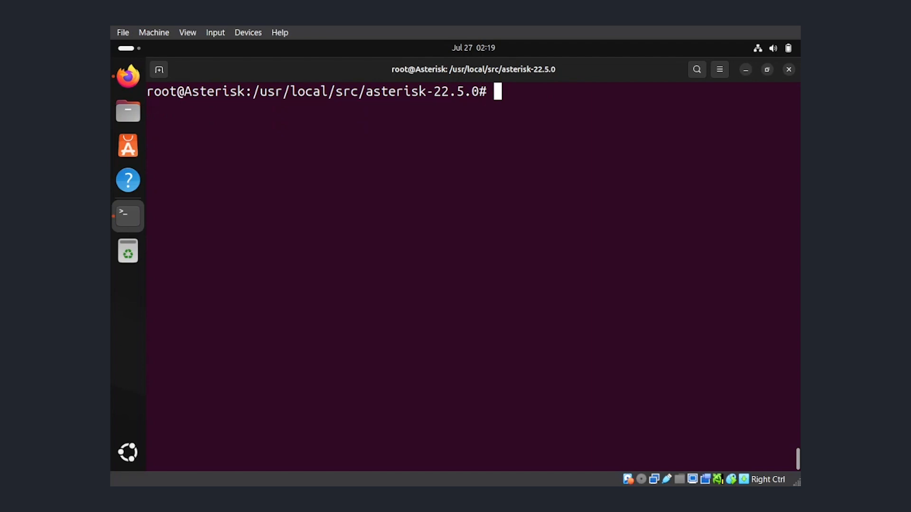
Step: Install Asterisk's log rotation configuration with make install-logrotate
text(make in)
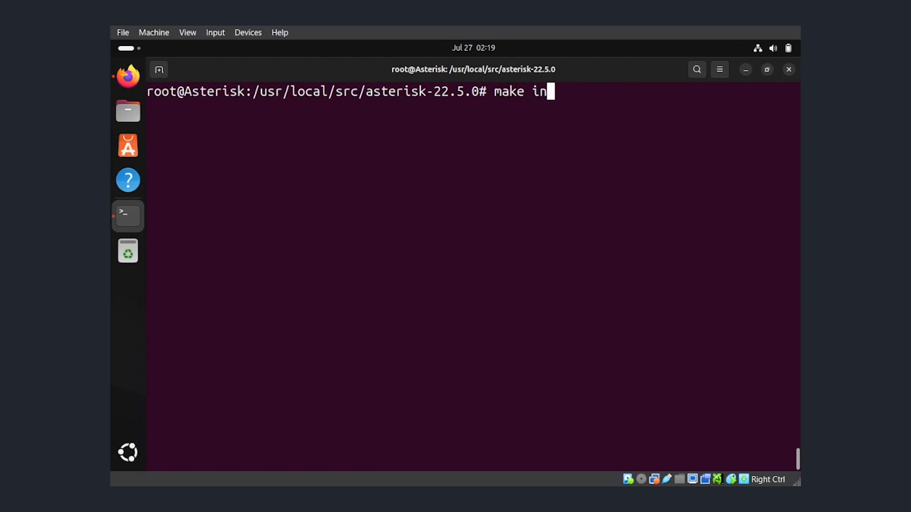
text(stall)
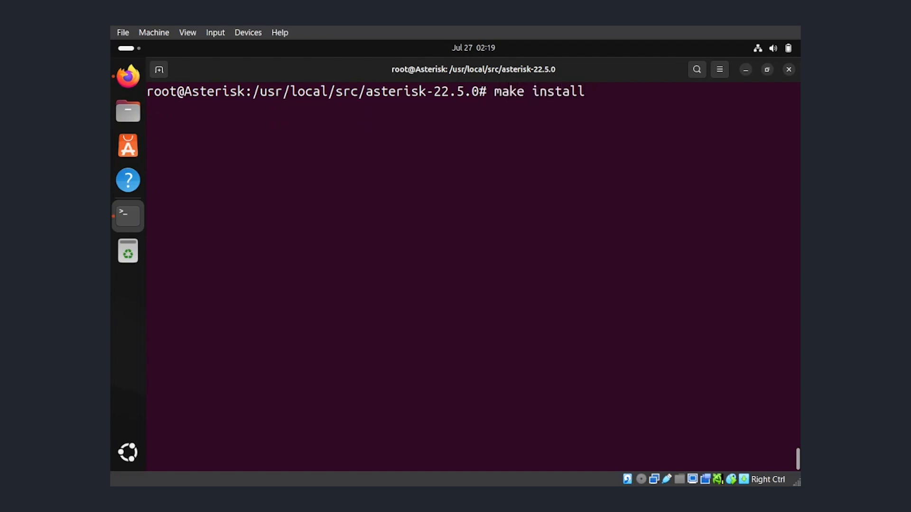
text(-logro)
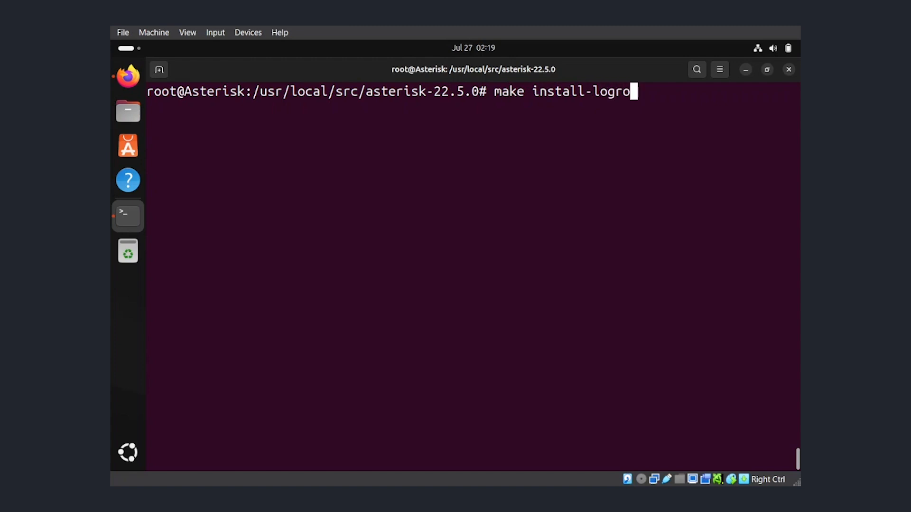
text(tate)
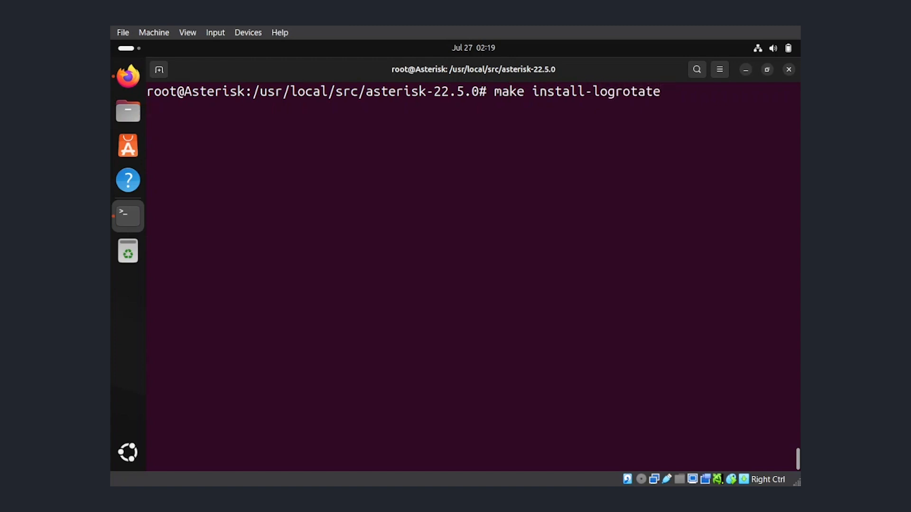
key(Return)
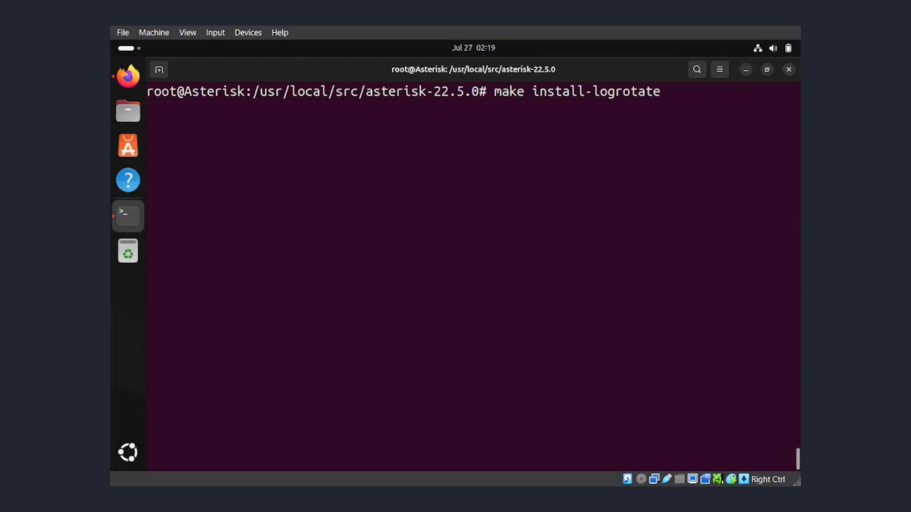
key(Return)
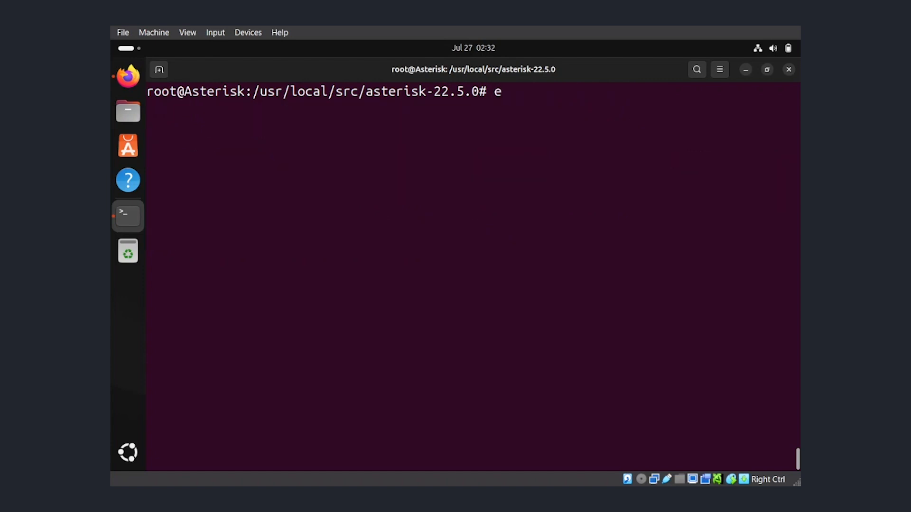
Step: Check the Asterisk service state with /etc/init.d/asterisk status
text(/)
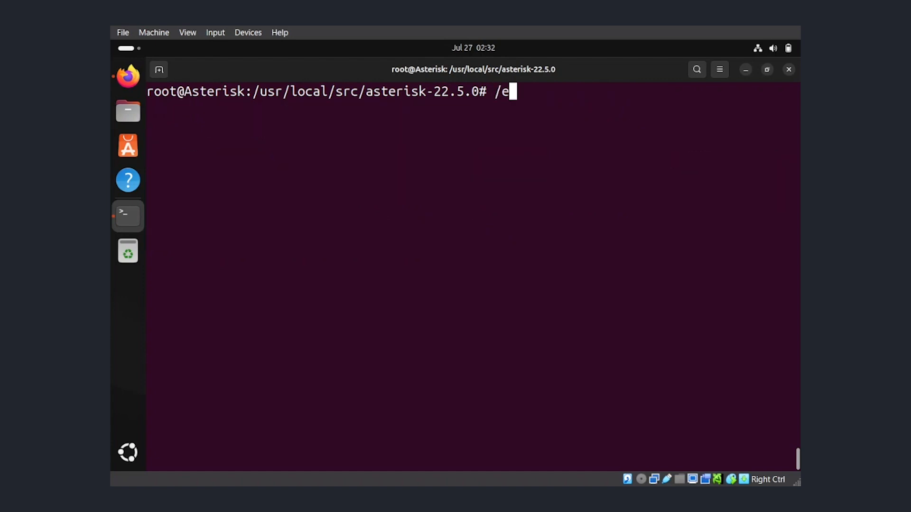
text(tc/)
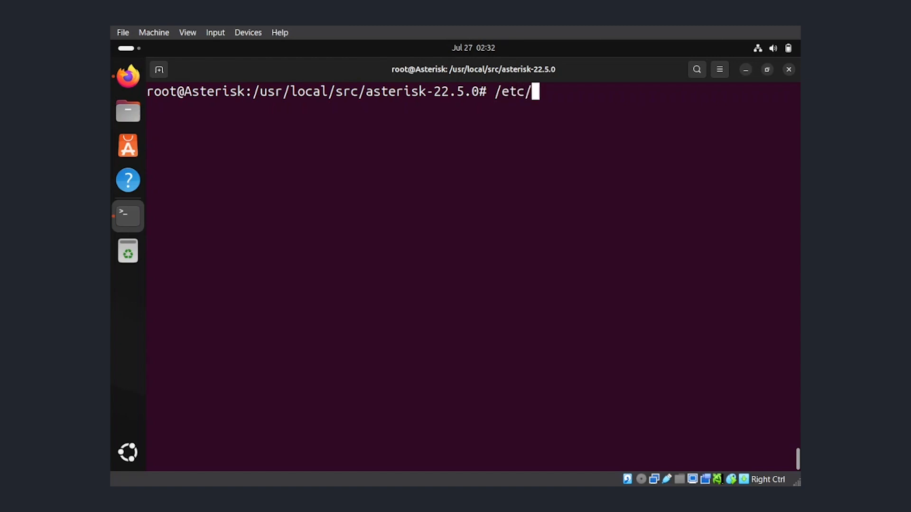
text(init.d)
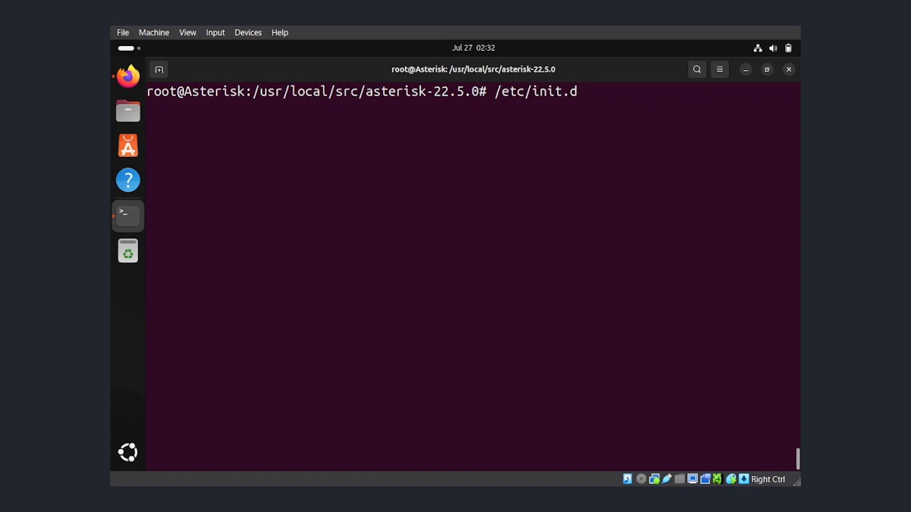
text(/ast)
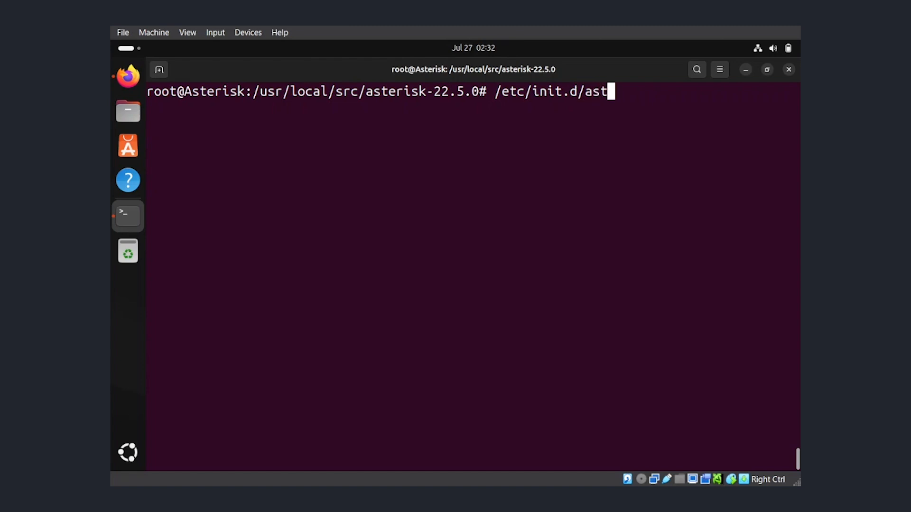
text(erisk stat)
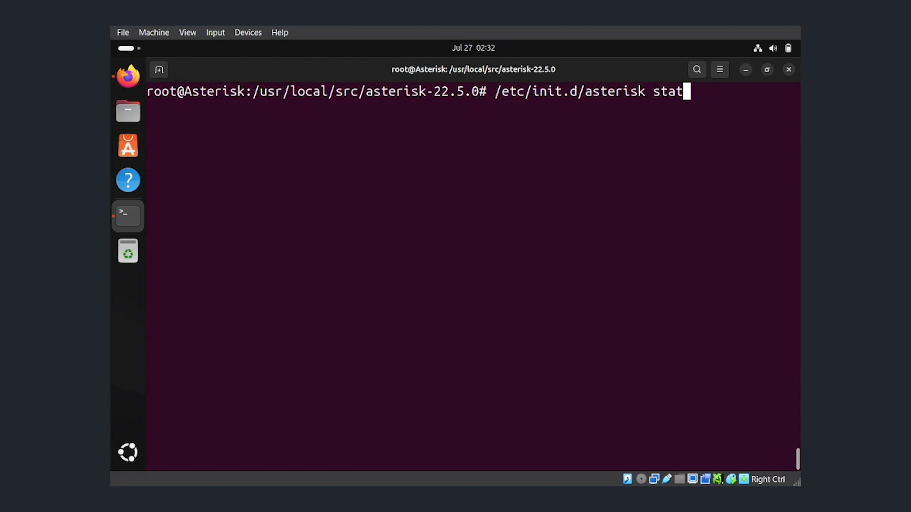
key(Return)
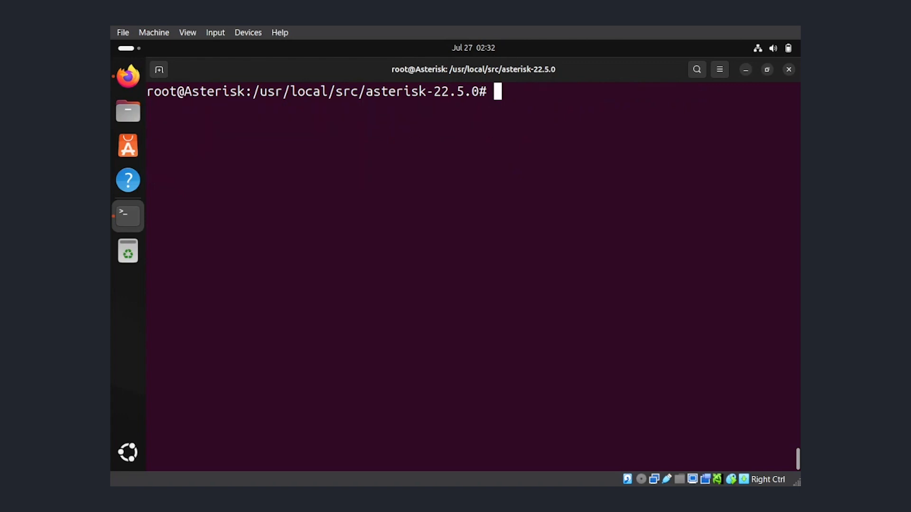
Step: Start the Asterisk service with /etc/init.d/asterisk start
text(/etc)
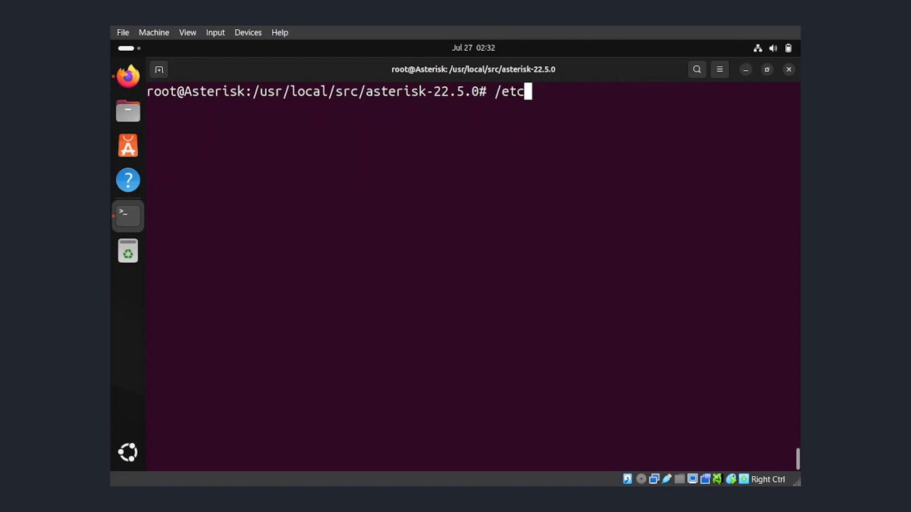
text(/s)
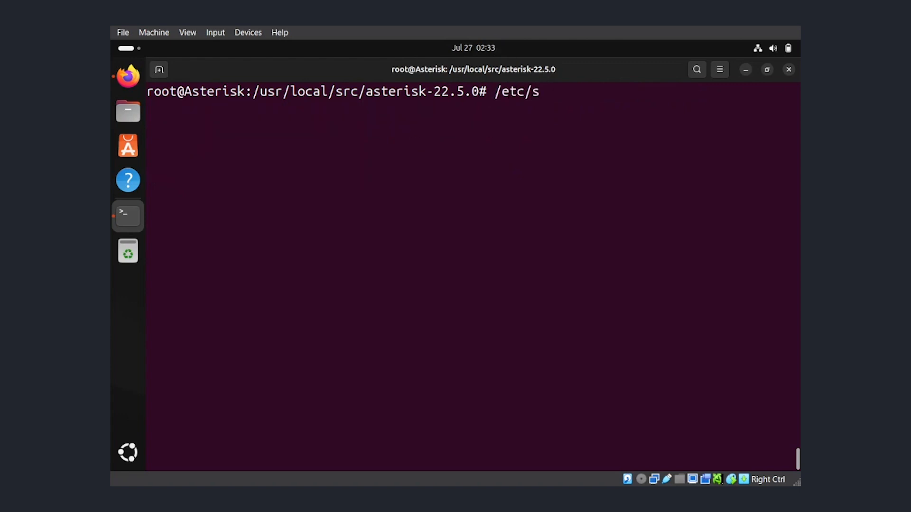
text(init.d)
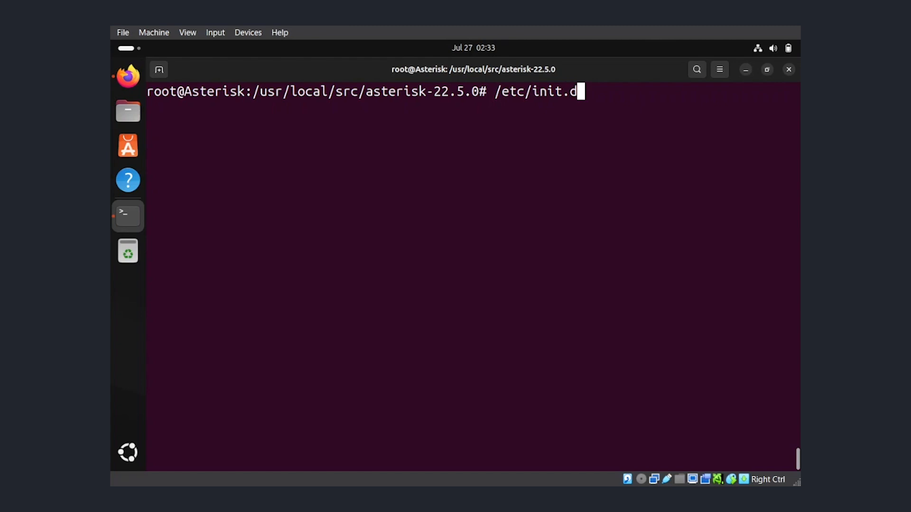
text(/asteris)
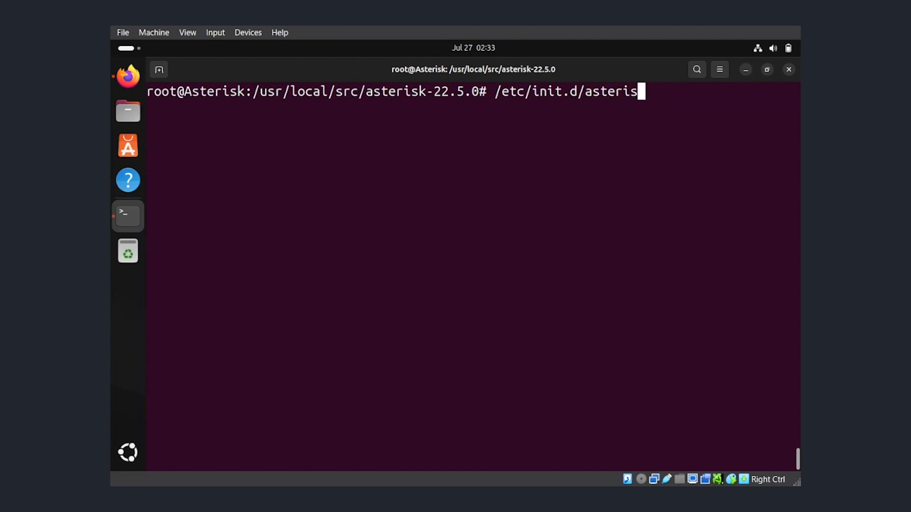
text(k start)
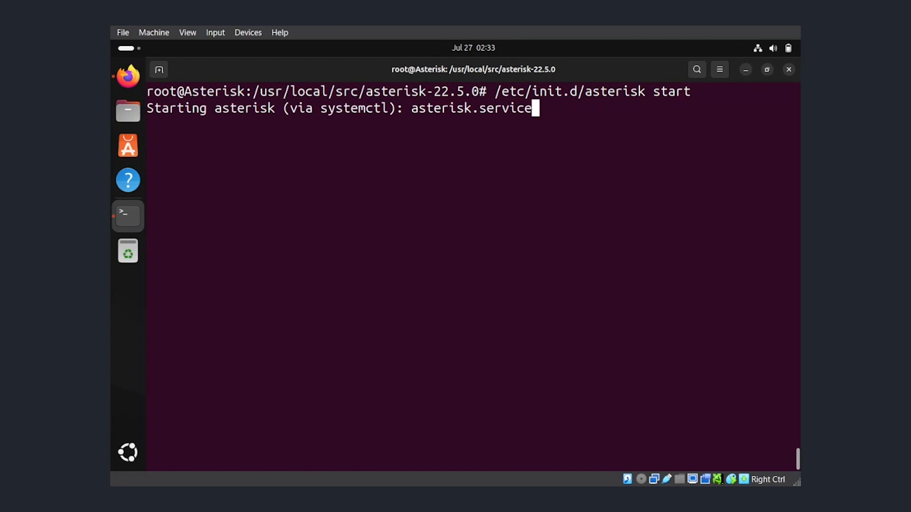
key(Return)
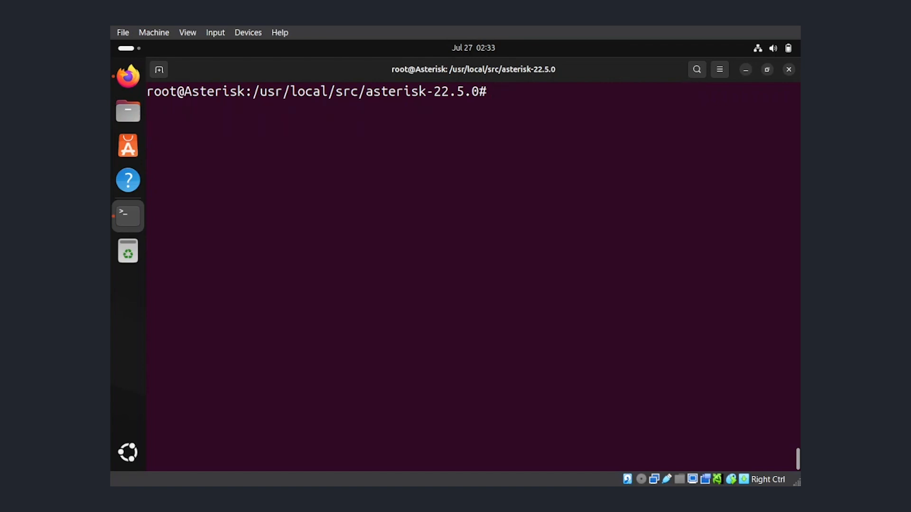
text(/etc/)
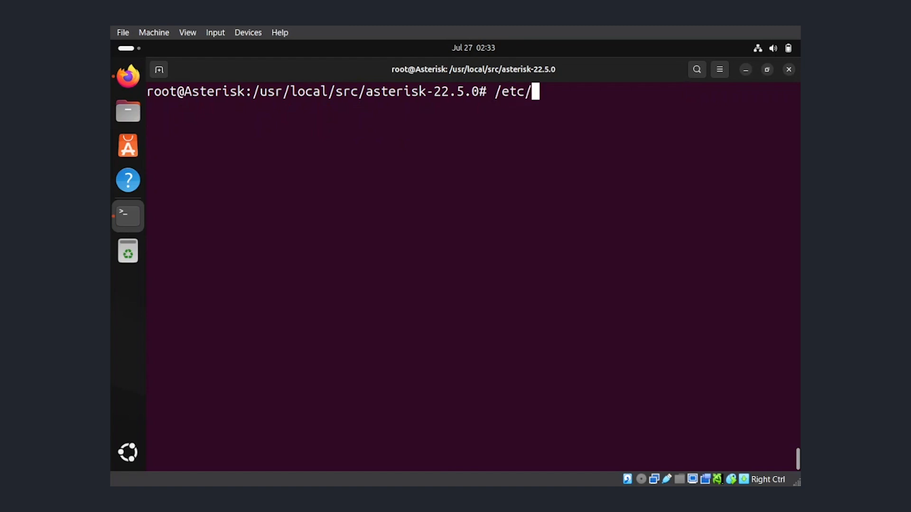
text(init.d)
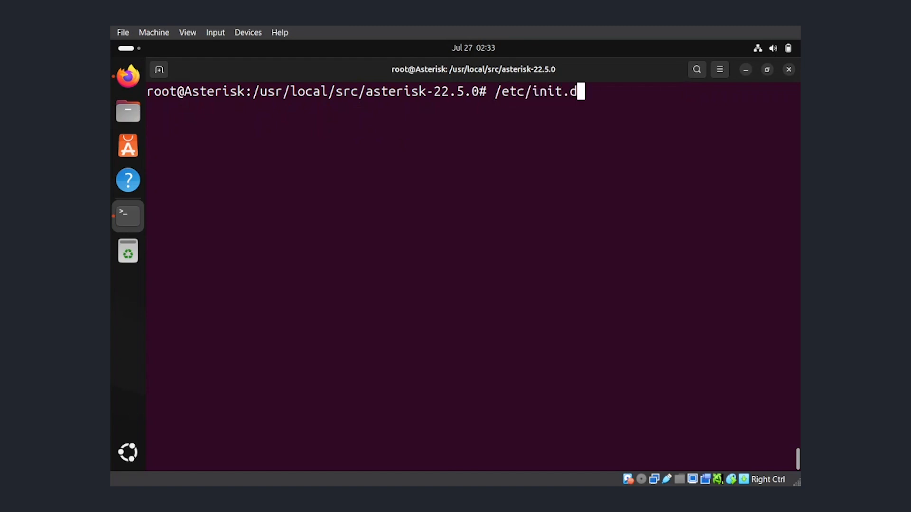
text(/as)
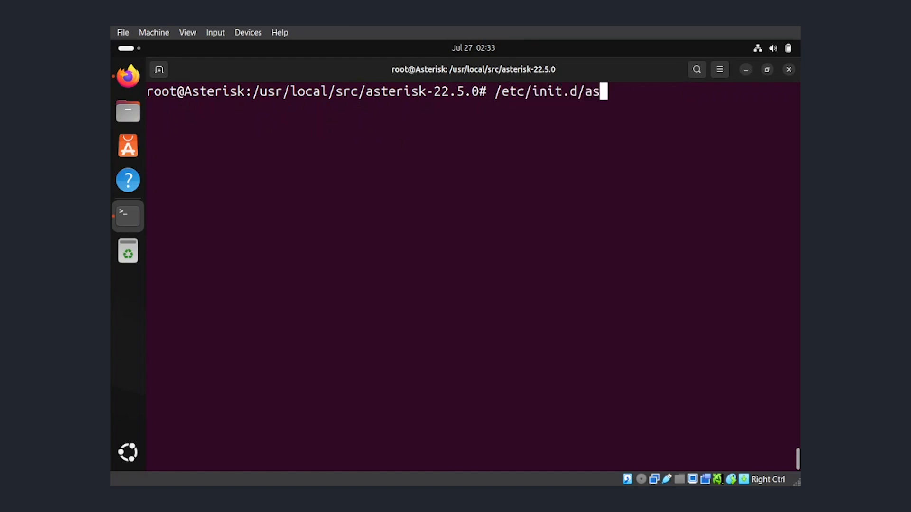
text(terisk status)
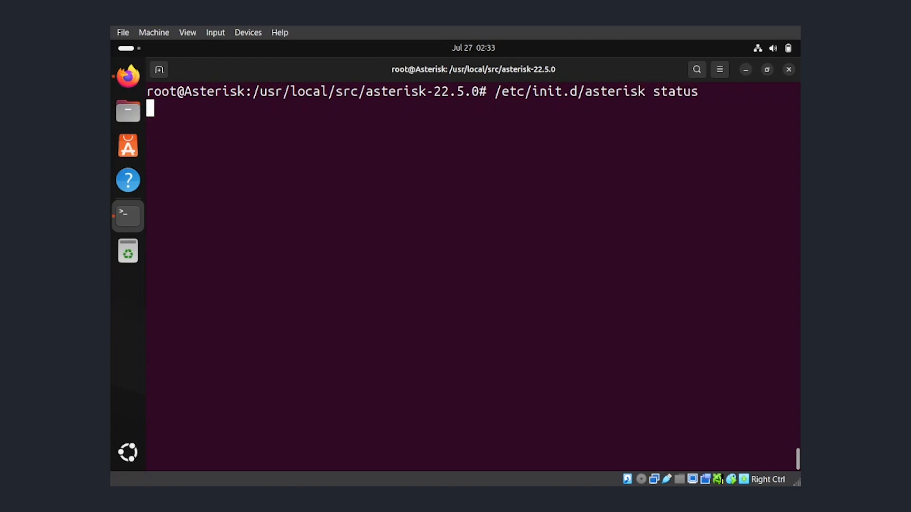
key(Return)
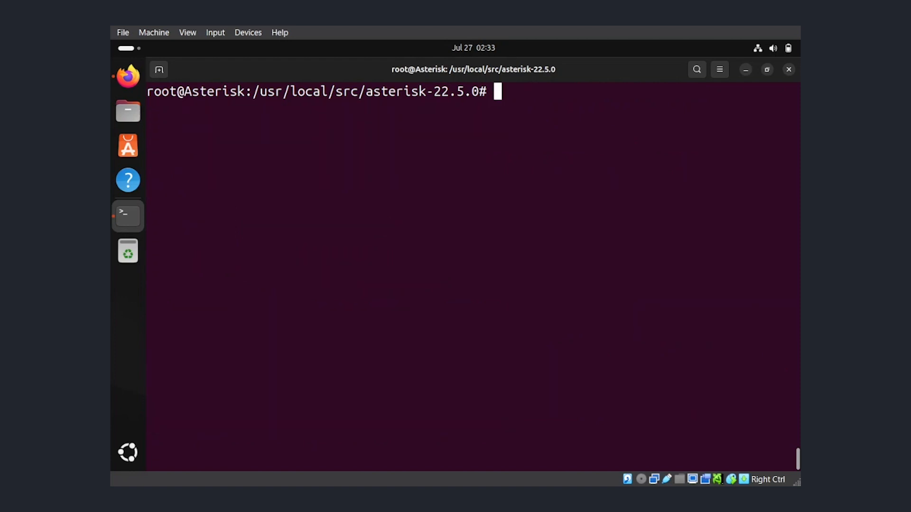
Step: Attach to the running Asterisk CLI with asterisk -rvvvv
text(aste)
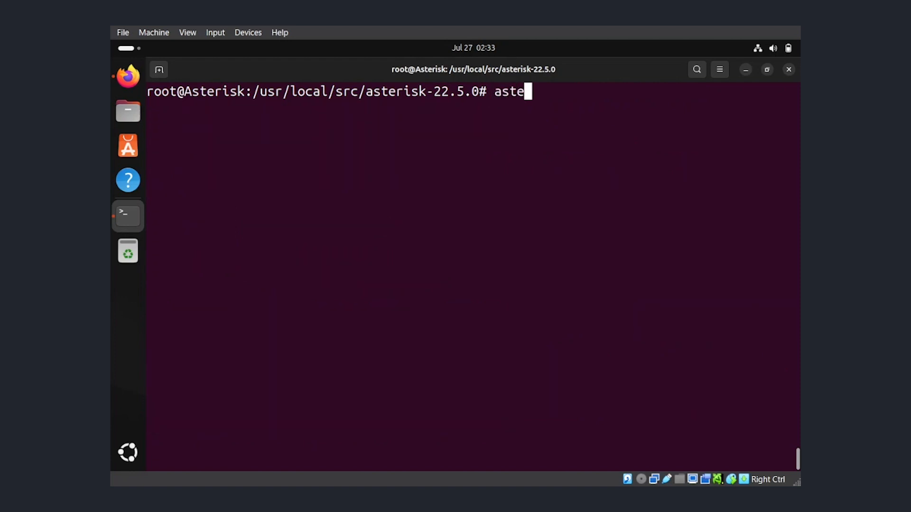
text(risk)
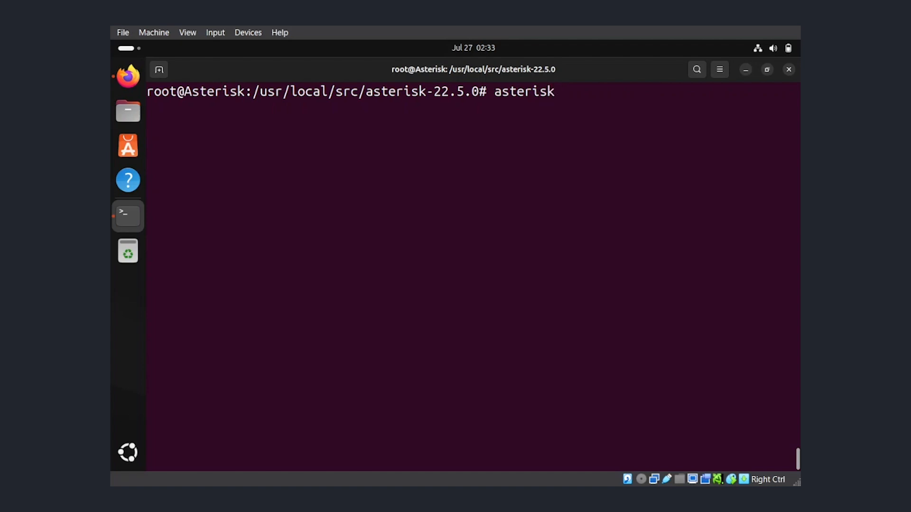
text(-rvvvv)
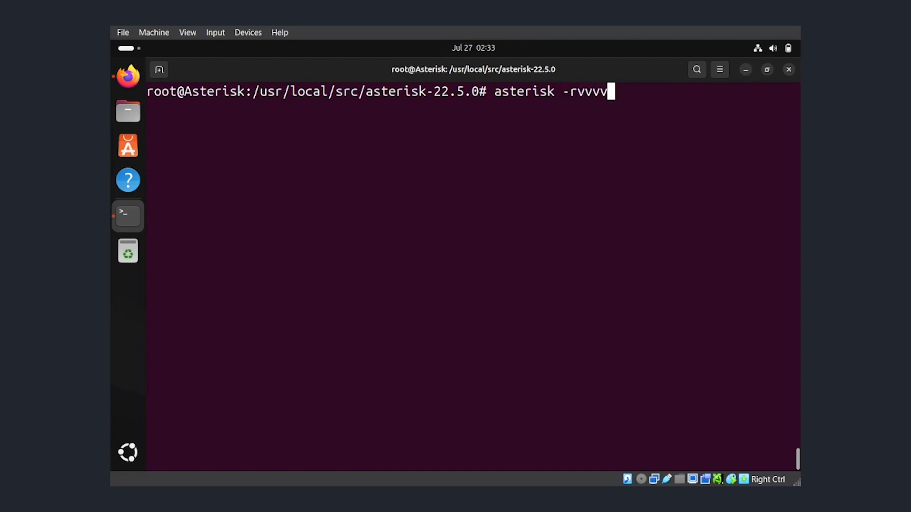
key(Return)
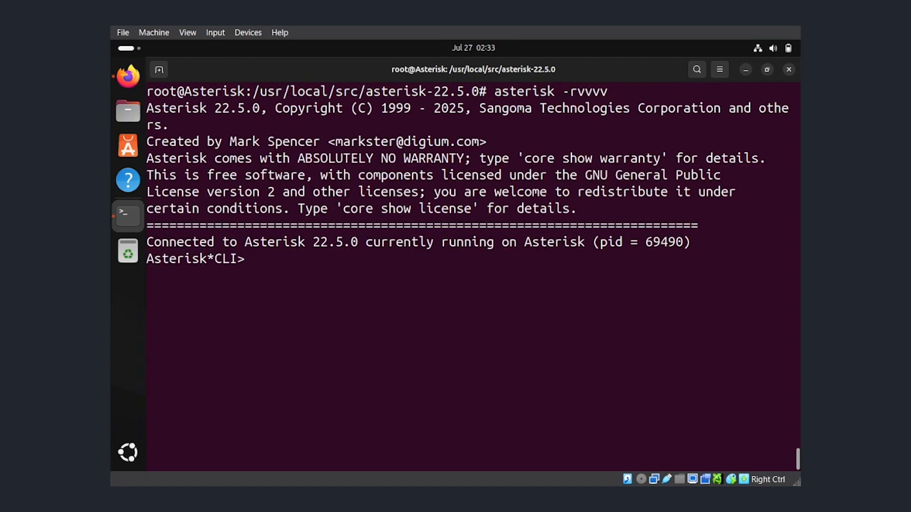